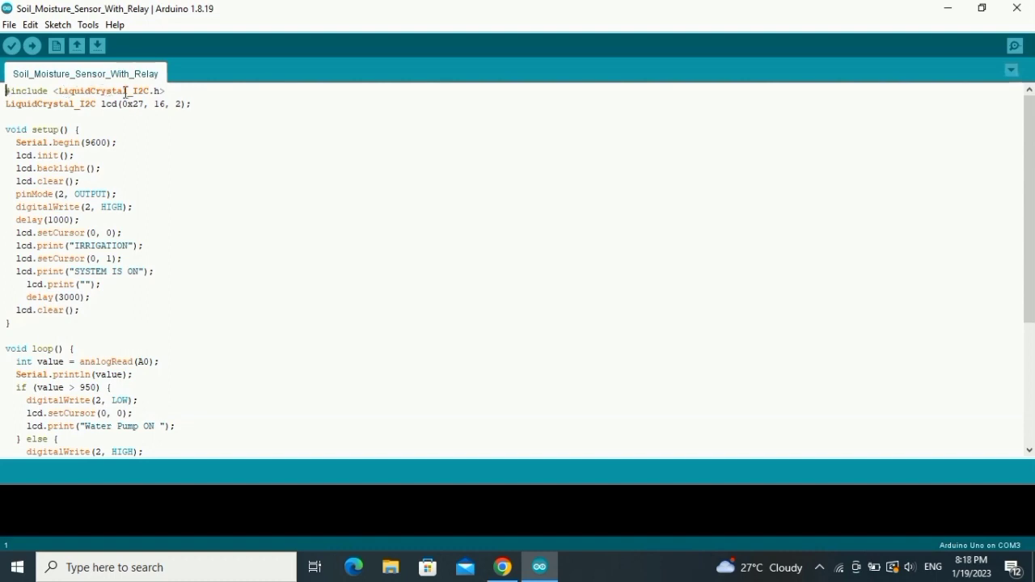
pyautogui.moveTo(156, 92)
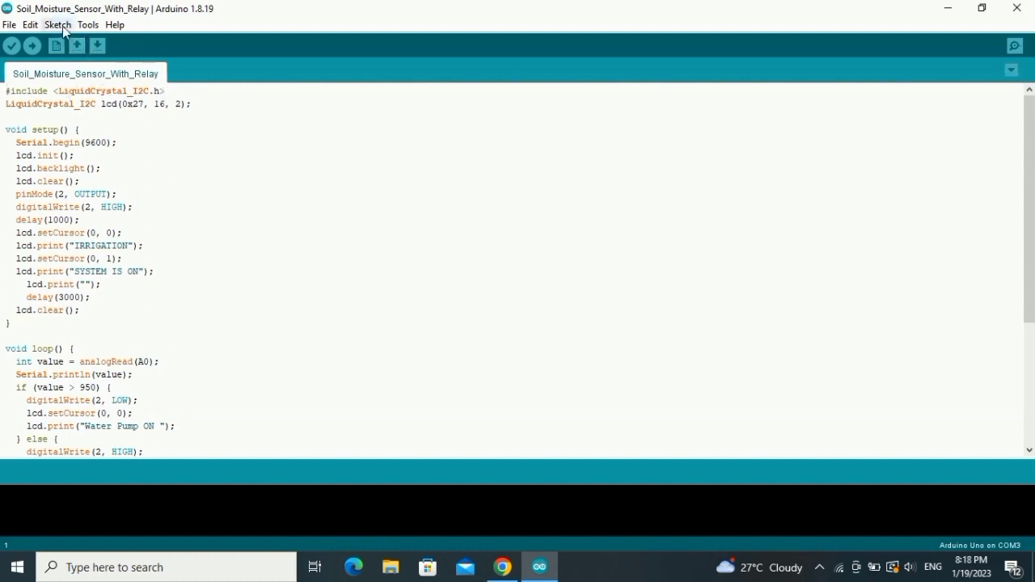
# Step: Add LiquidCrystal_I2C-1.1.2.zip from Downloads as a ZIP library; it reports already existing
pyautogui.click(58, 24)
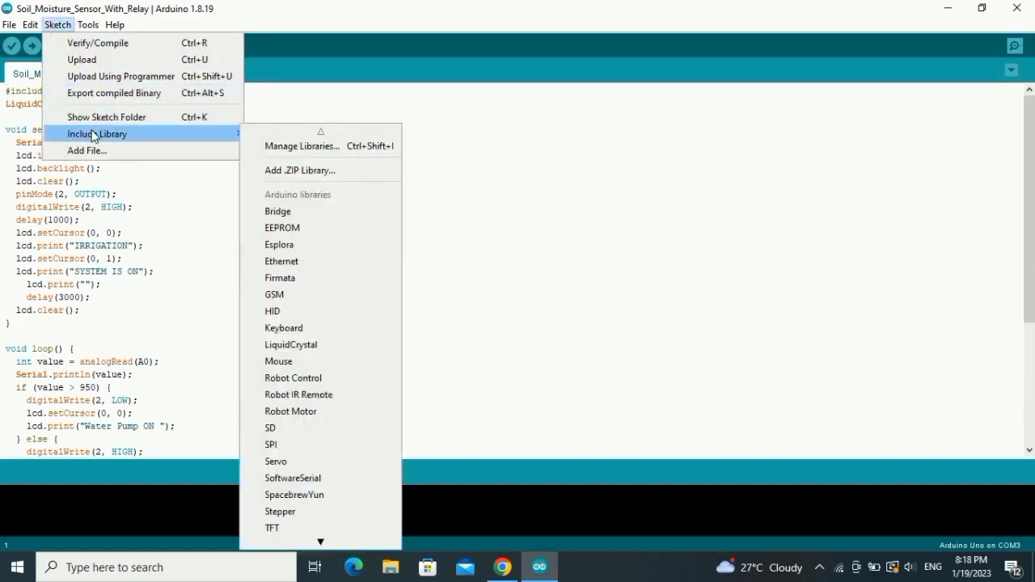
pyautogui.moveTo(301, 145)
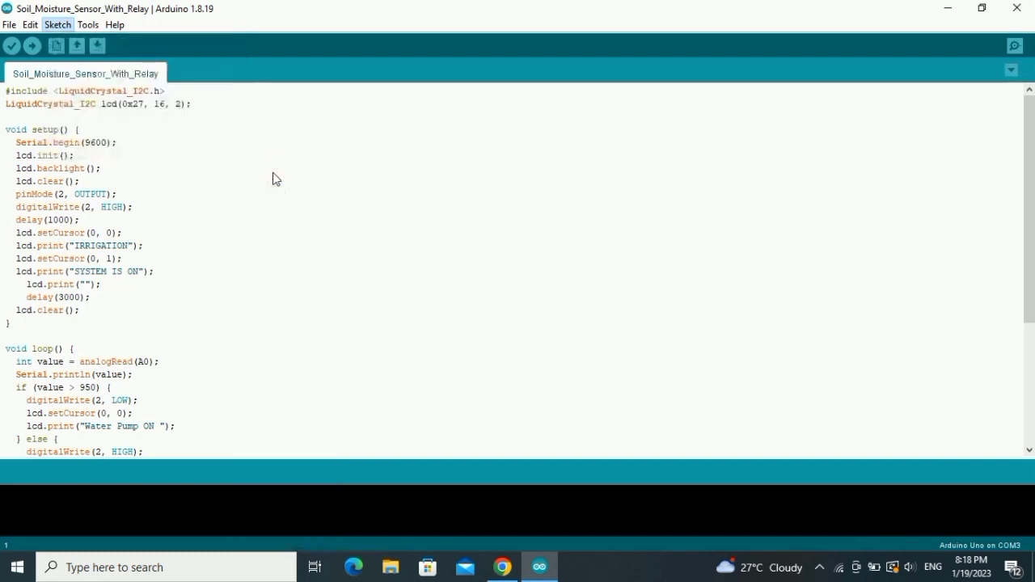
pyautogui.click(57, 24)
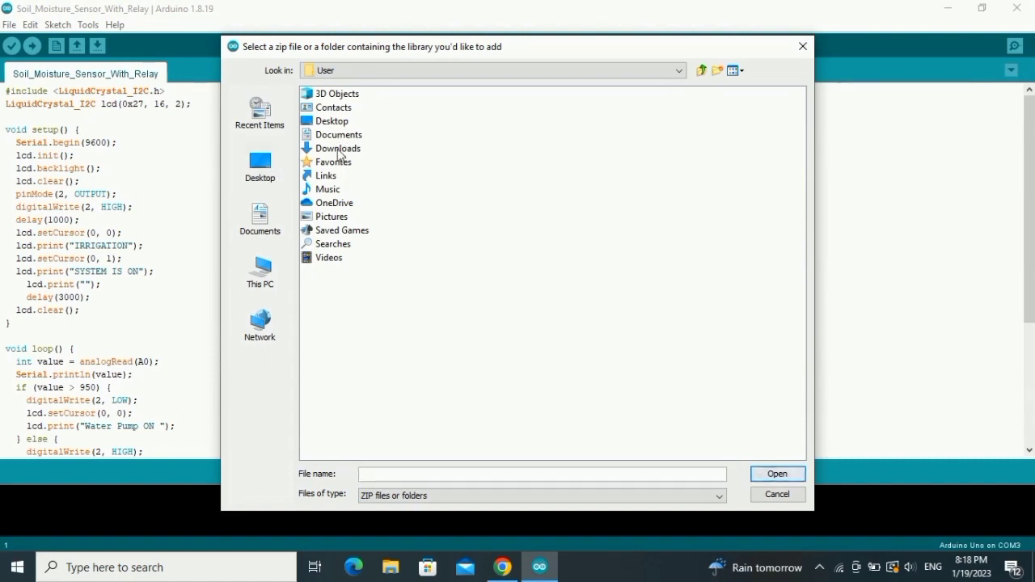
pyautogui.doubleClick(337, 148)
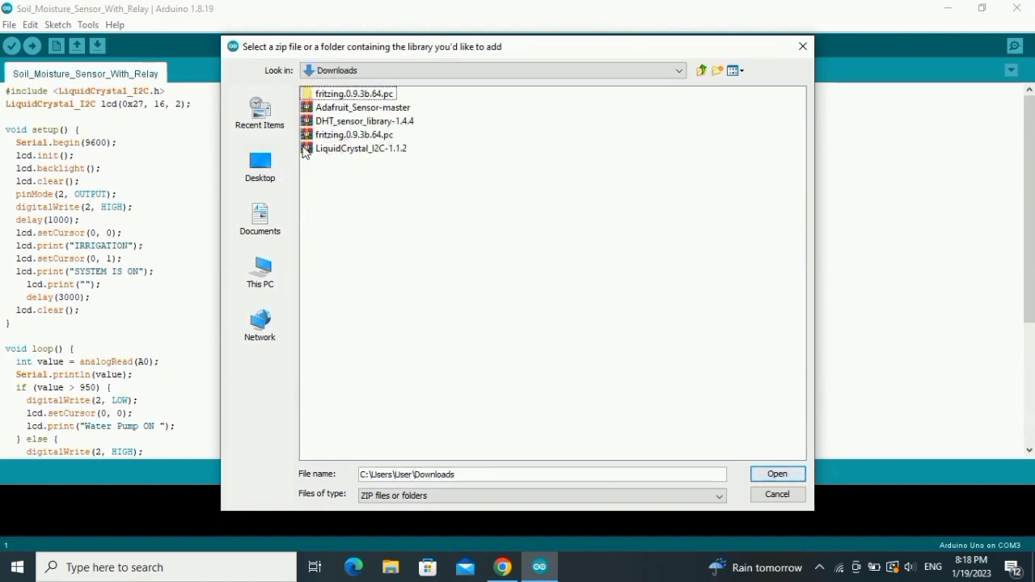
pyautogui.click(361, 148)
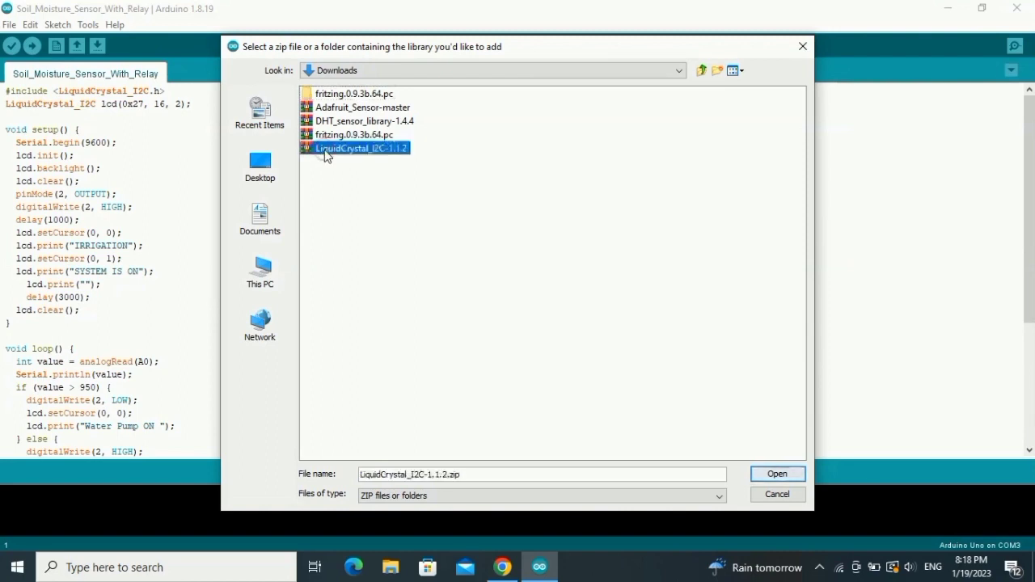
pyautogui.moveTo(441, 364)
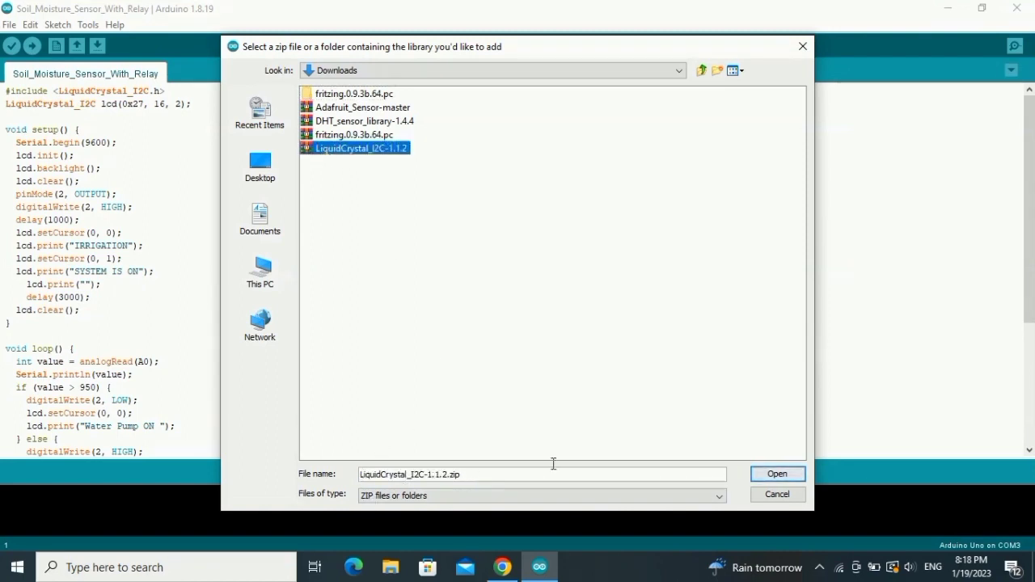
pyautogui.click(775, 473)
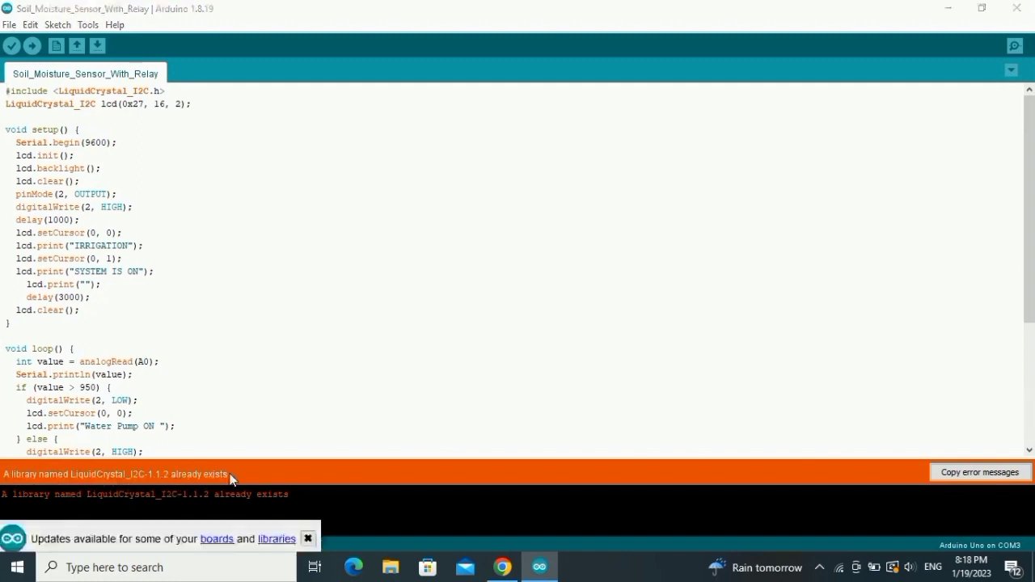
pyautogui.moveTo(232, 483)
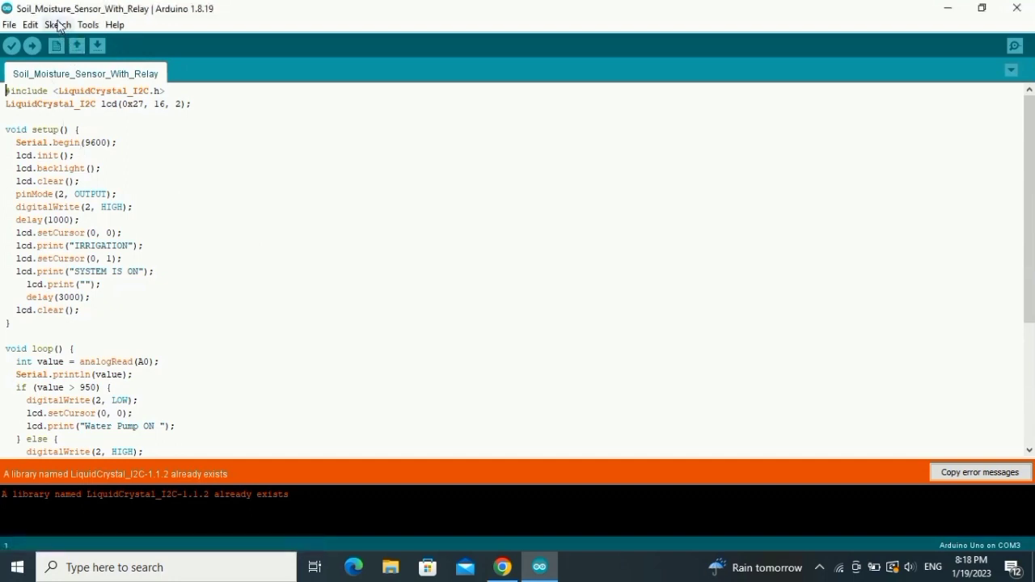
# Step: Search the Library Manager for 'liquidcrystal i2c' and scroll through the results
pyautogui.click(58, 24)
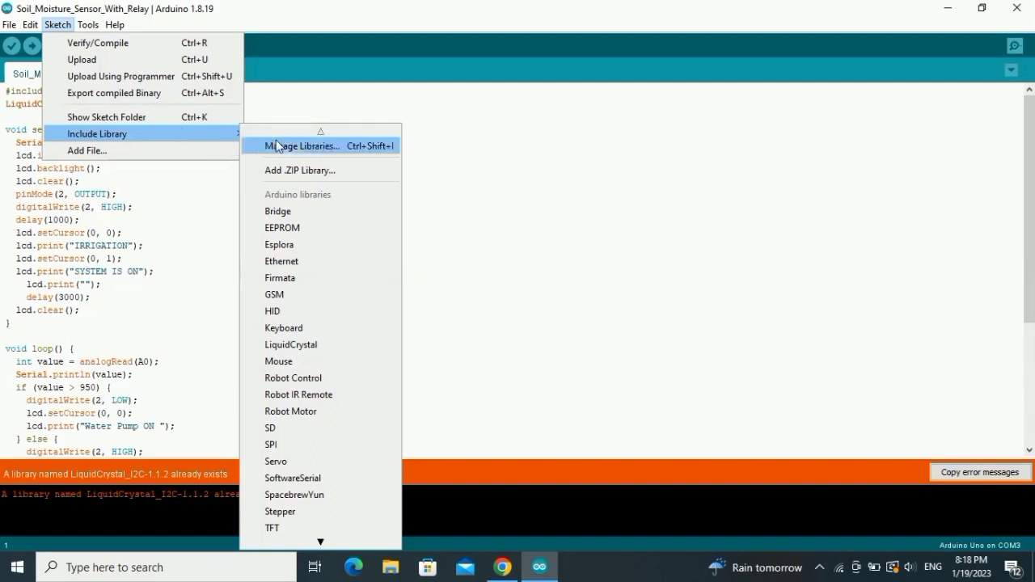
pyautogui.moveTo(298, 151)
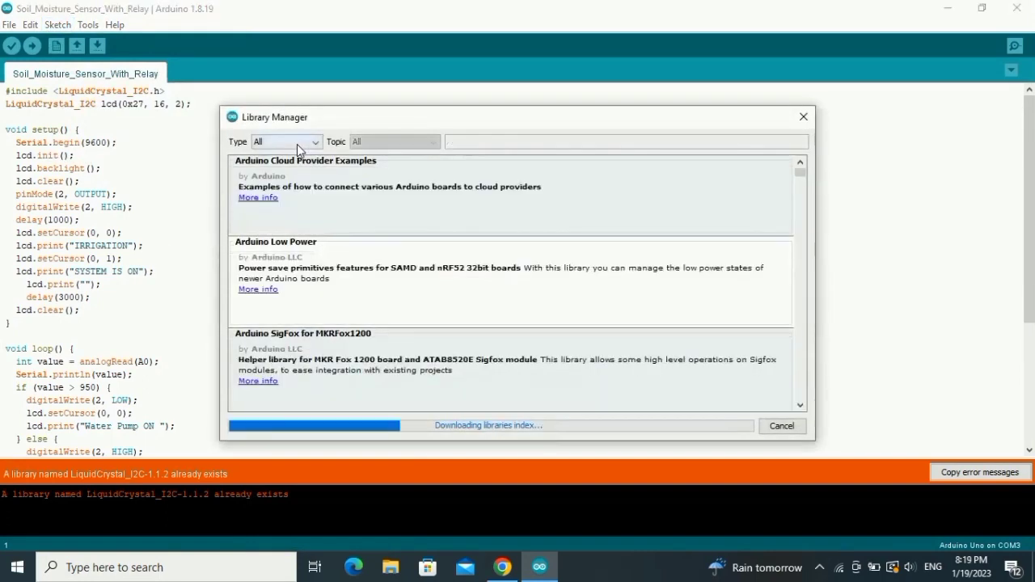
pyautogui.write('liquidcrystal i2c')
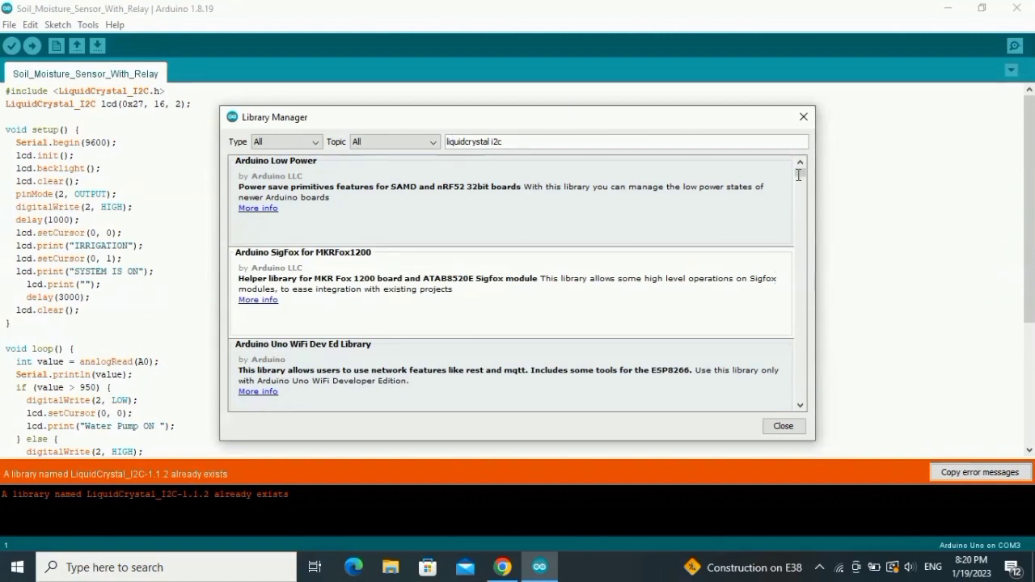
pyautogui.moveTo(828, 160)
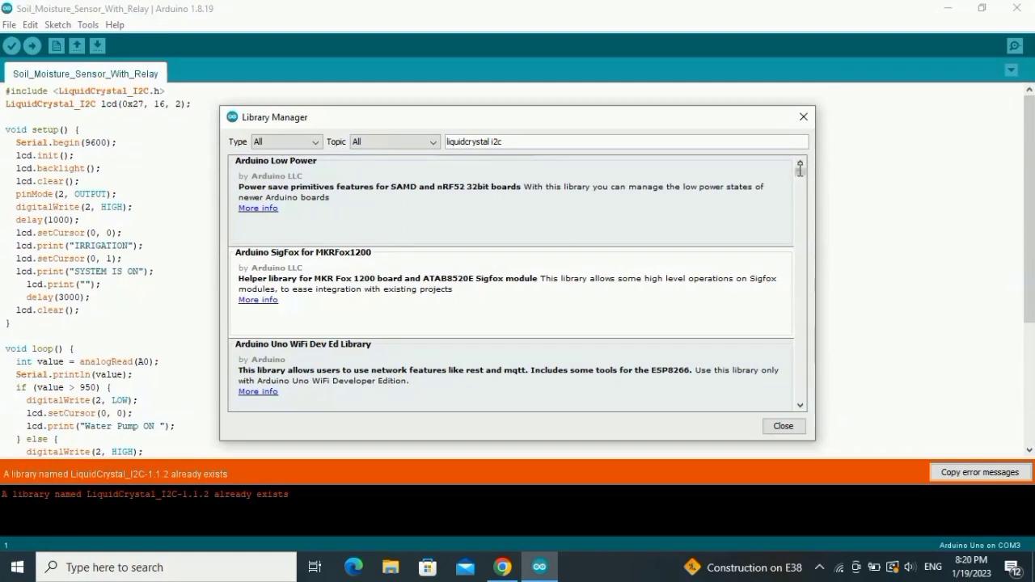
pyautogui.moveTo(723, 183)
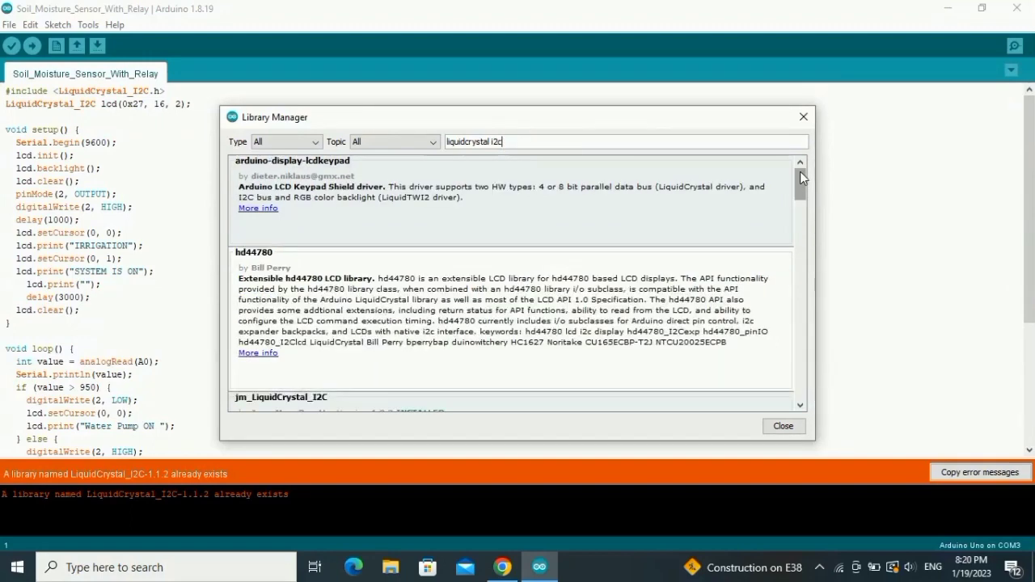
pyautogui.scroll(-3)
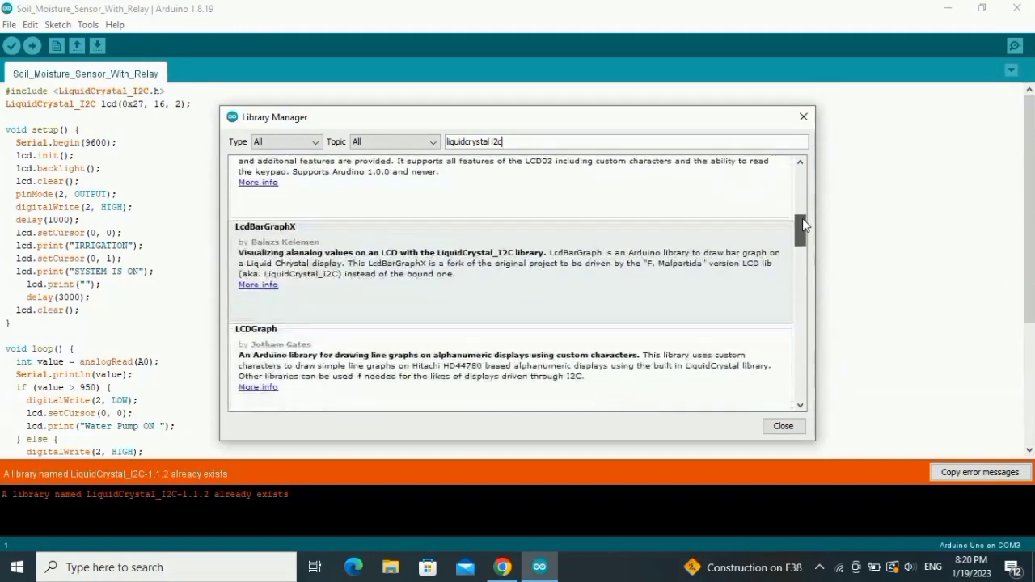
pyautogui.scroll(-3)
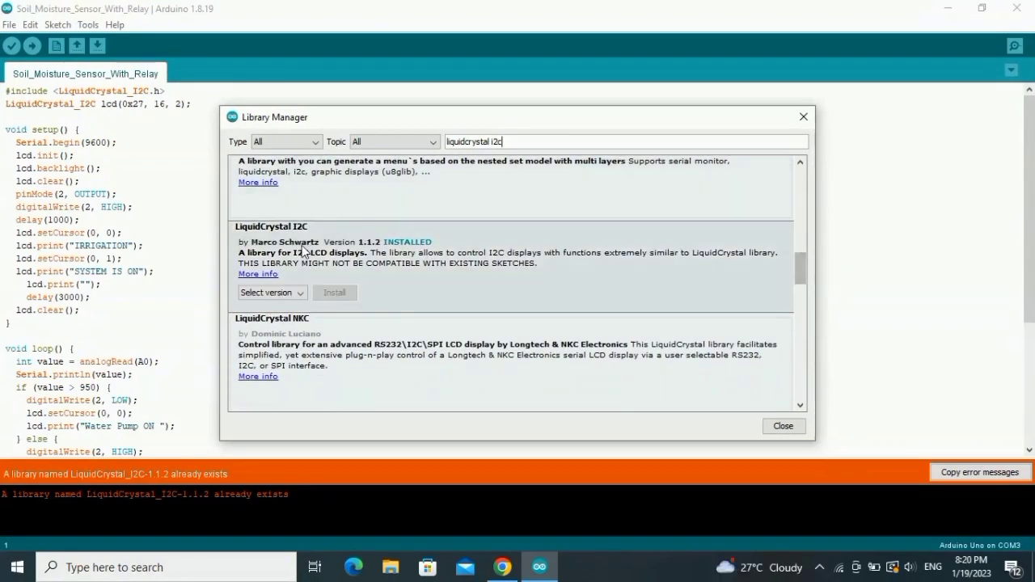
pyautogui.moveTo(407, 251)
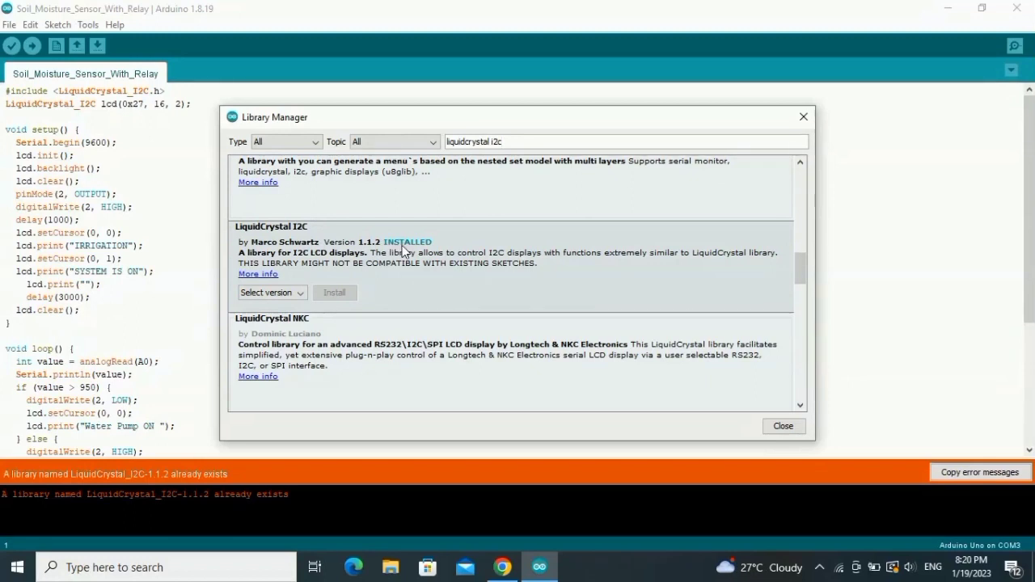
pyautogui.moveTo(315, 283)
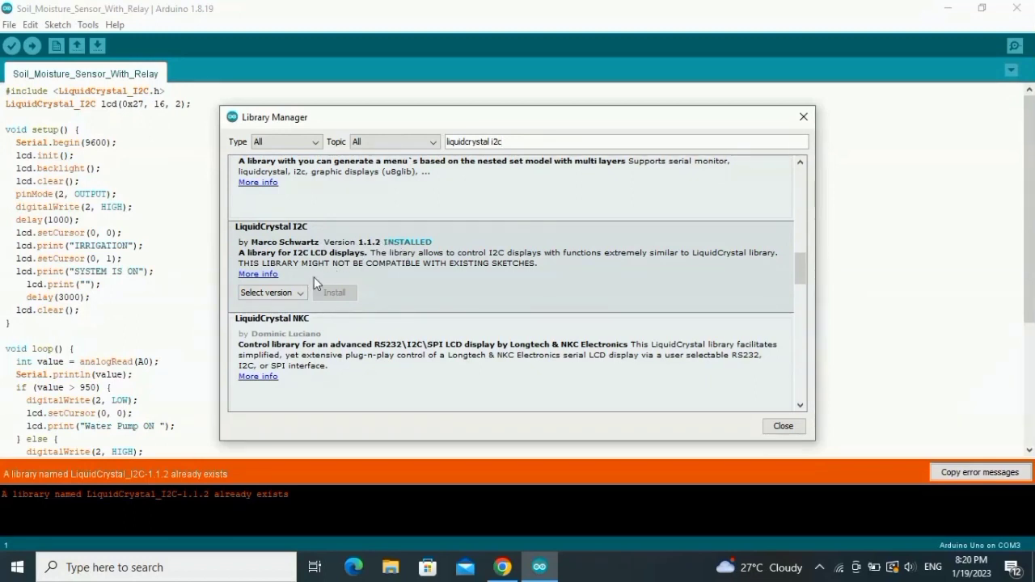
# Step: Try installing LiquidCrystal I2C version 1.1.1, then look at older jm_LiquidCrystal_I2C versions
pyautogui.click(270, 292)
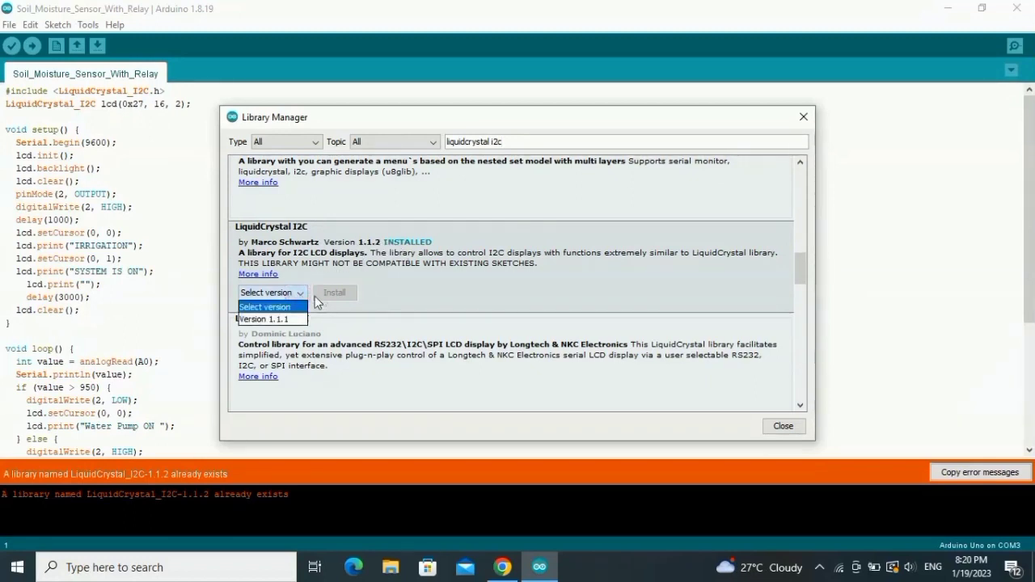
pyautogui.click(259, 319)
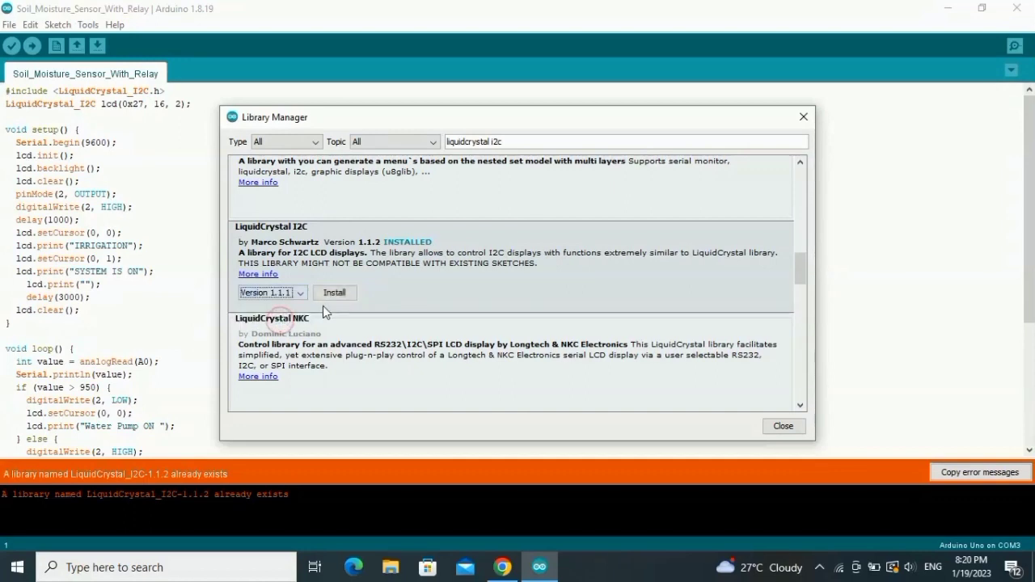
pyautogui.click(334, 292)
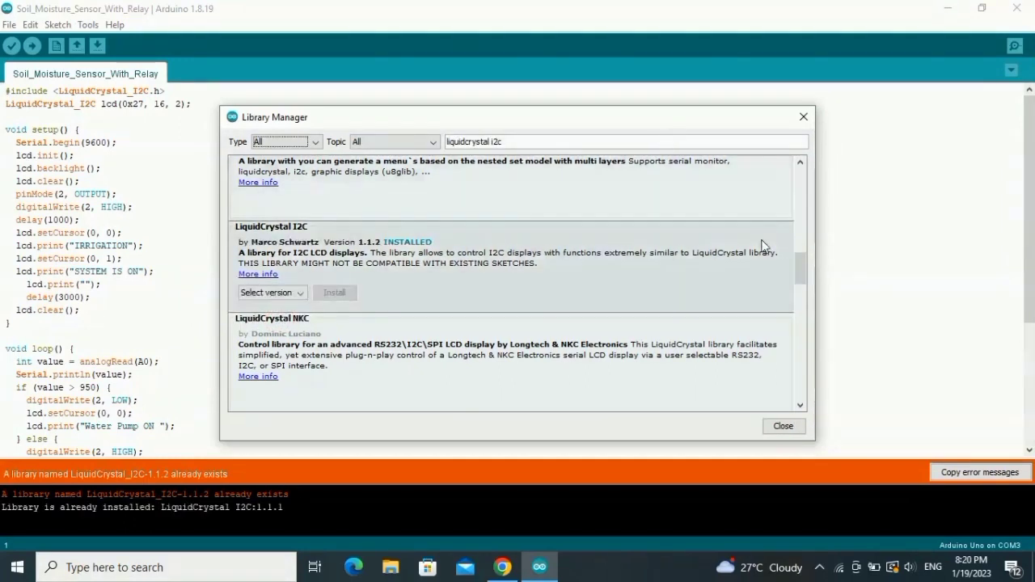
pyautogui.moveTo(344, 249)
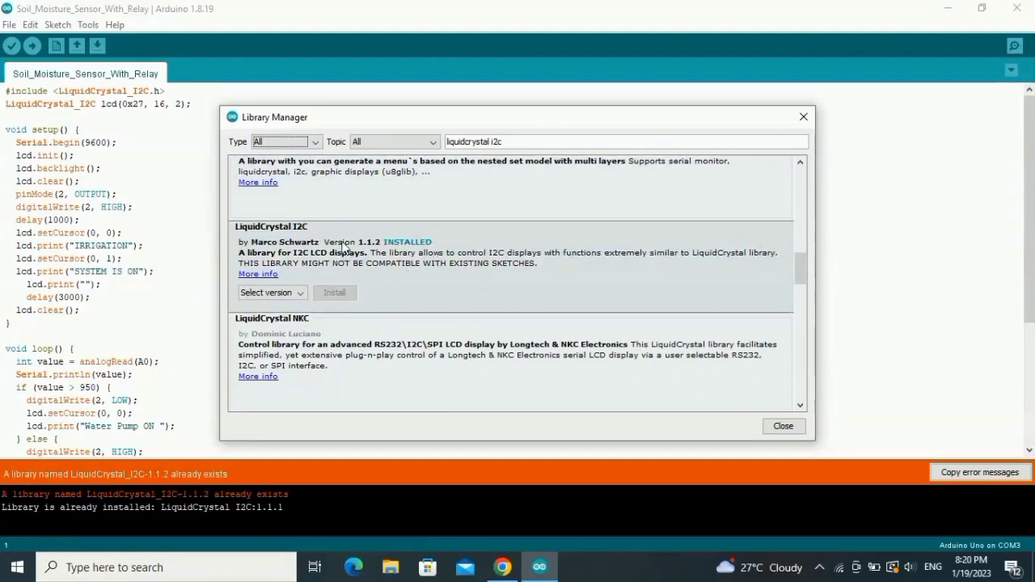
pyautogui.moveTo(369, 260)
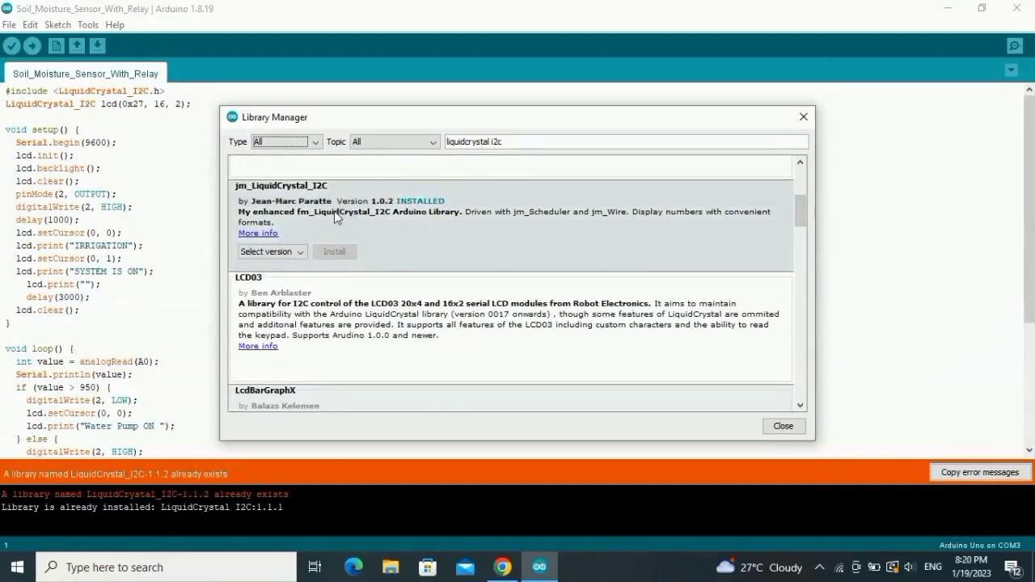
pyautogui.click(267, 251)
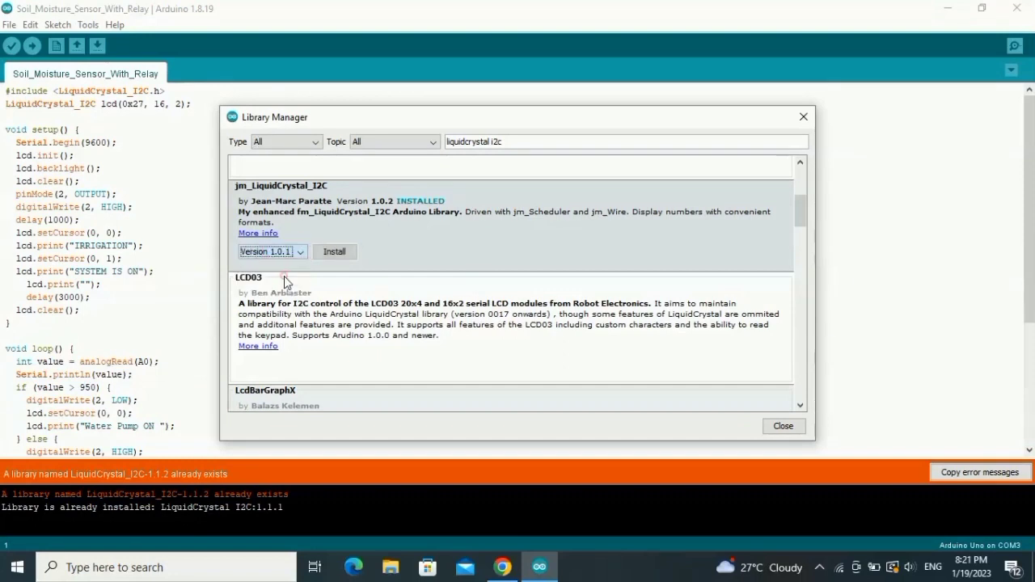
pyautogui.scroll(-3)
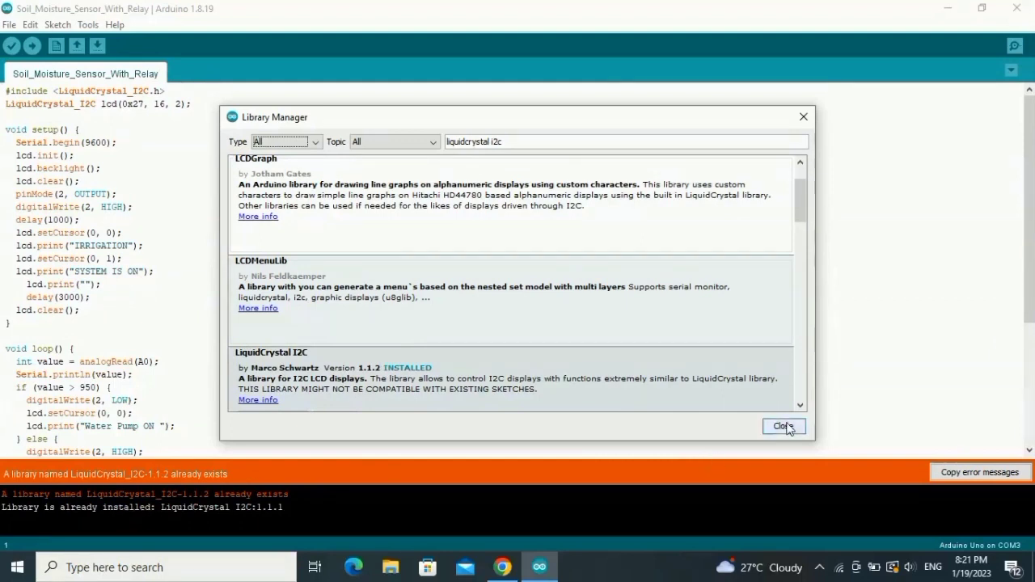
# Step: Close Library Manager and inspect the 0x27 address in the LiquidCrystal_I2C lcd declaration
pyautogui.click(782, 426)
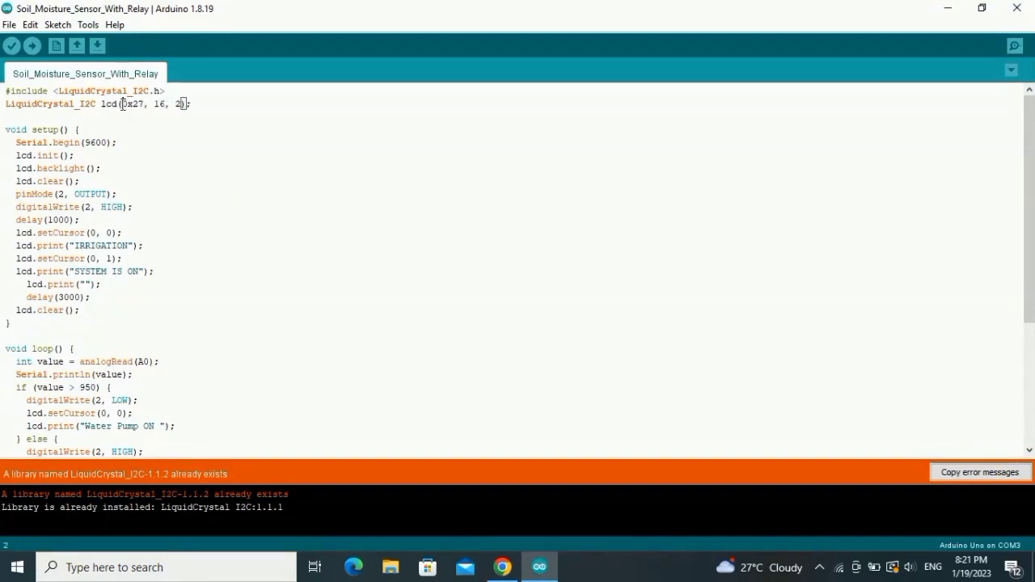
pyautogui.doubleClick(134, 104)
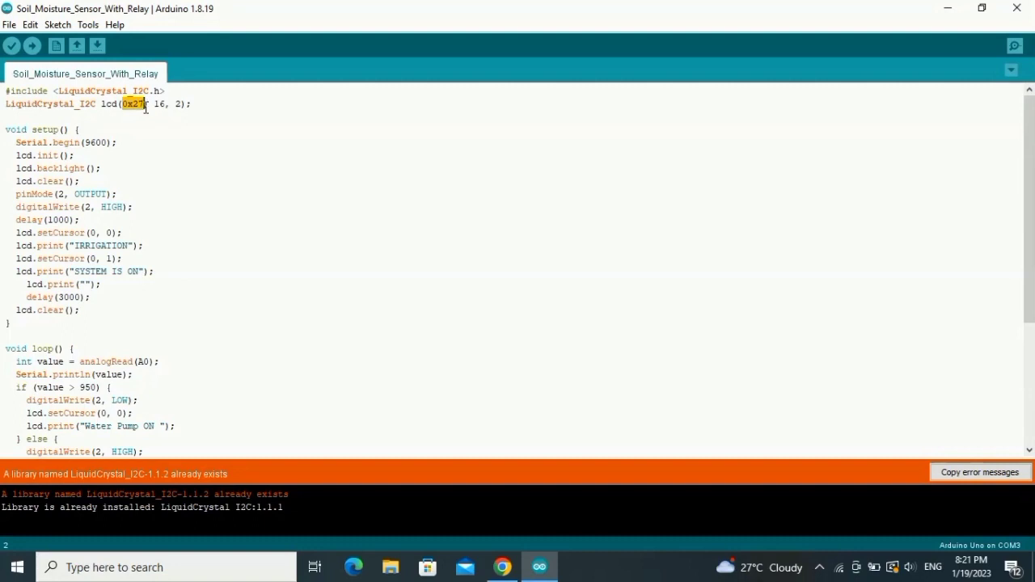
pyautogui.click(158, 104)
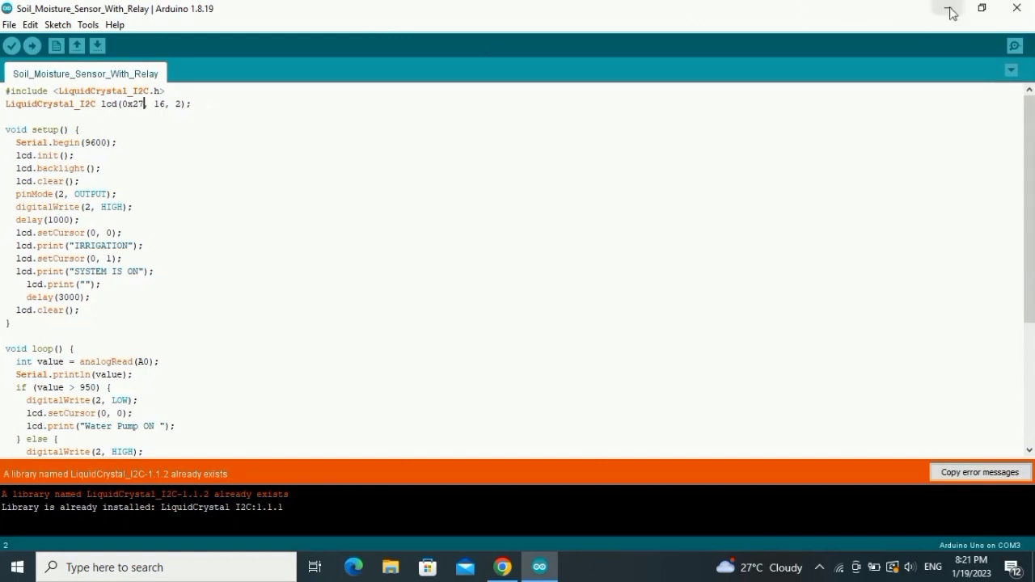
pyautogui.moveTo(18, 20)
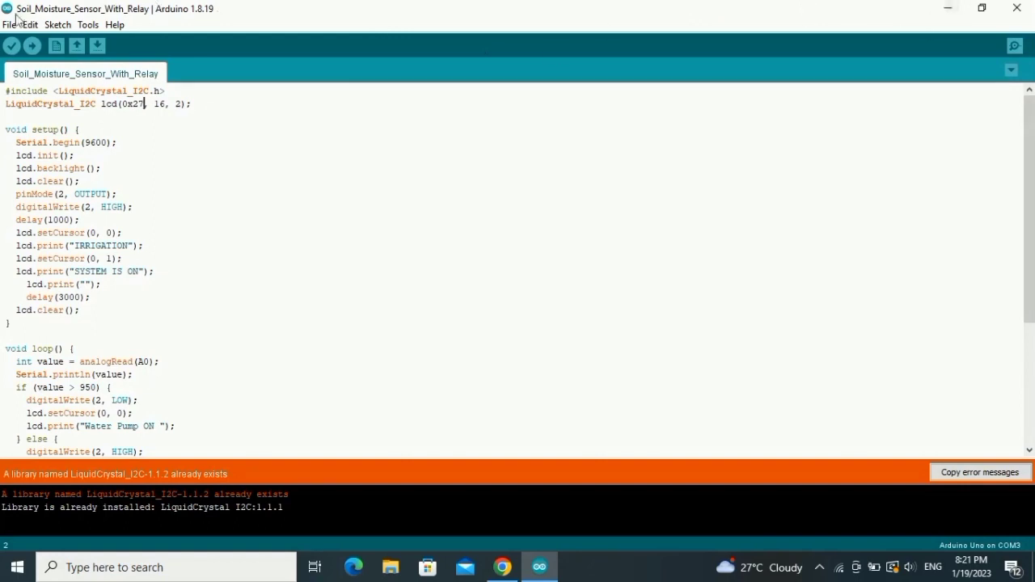
# Step: Open i2c_Scanner_Code from the sketchbook and confirm the port is COM3 (Arduino Uno)
pyautogui.click(11, 25)
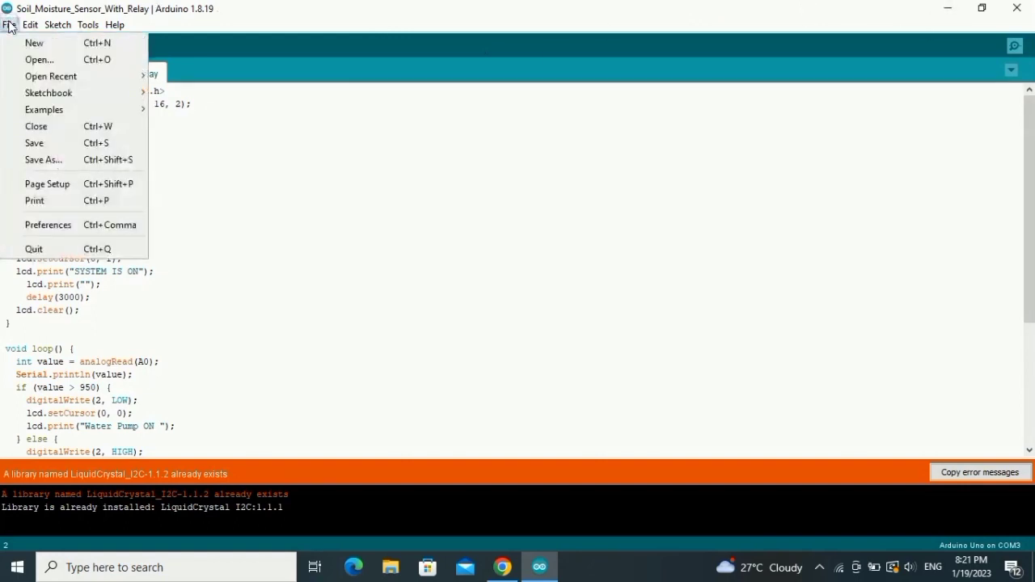
pyautogui.click(49, 92)
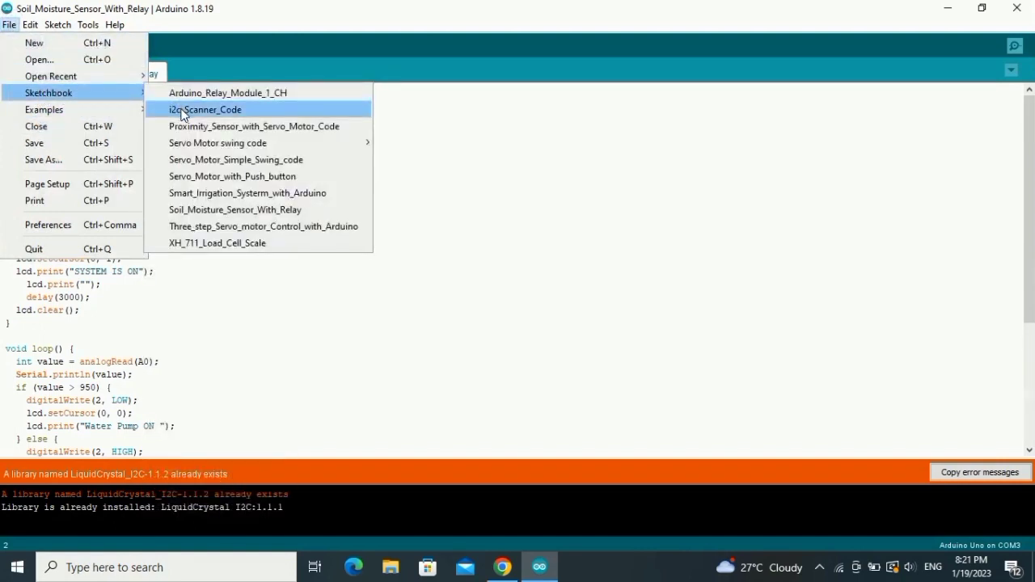
pyautogui.click(206, 109)
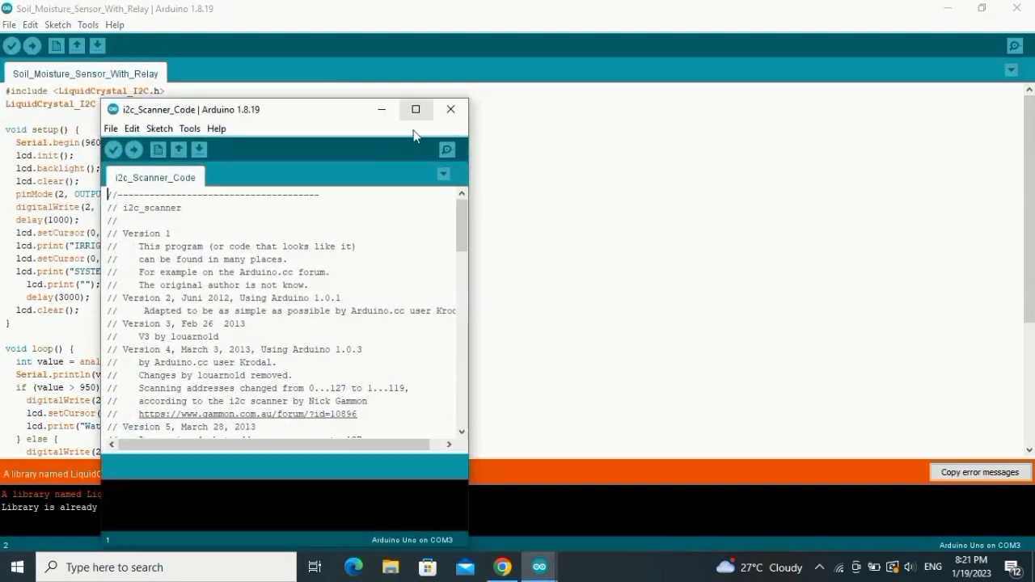
pyautogui.moveTo(416, 109)
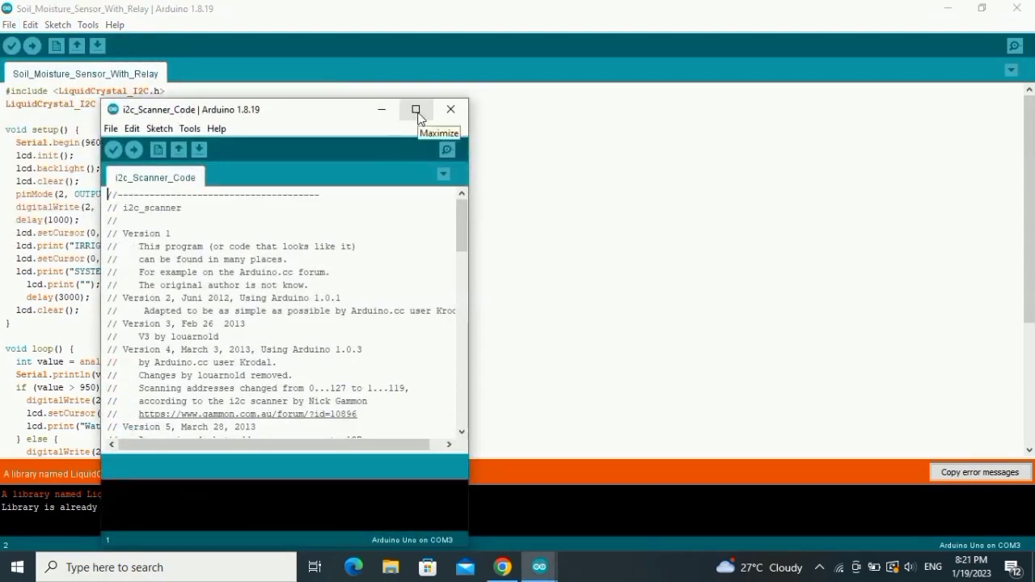
pyautogui.moveTo(180, 129)
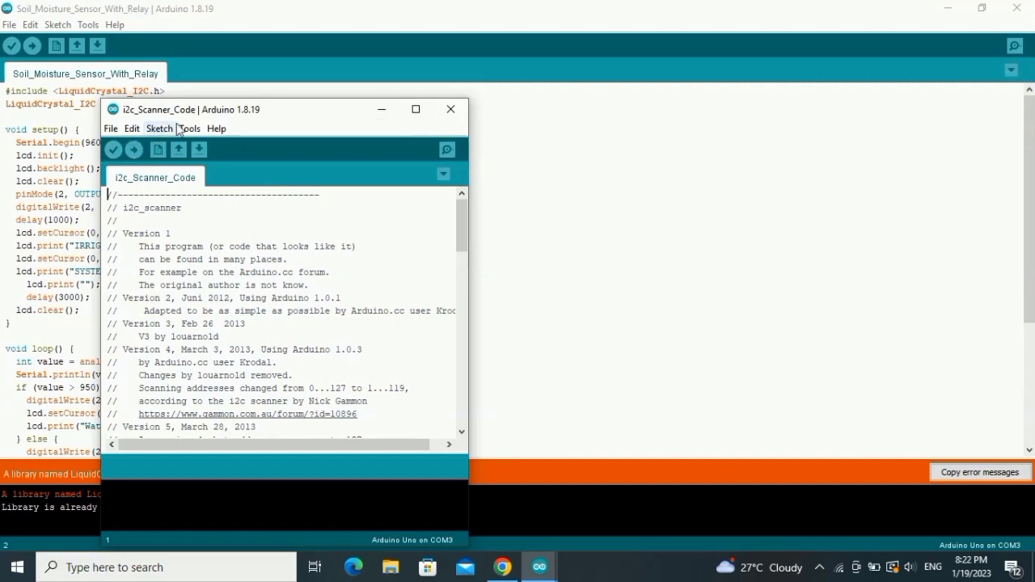
pyautogui.click(190, 128)
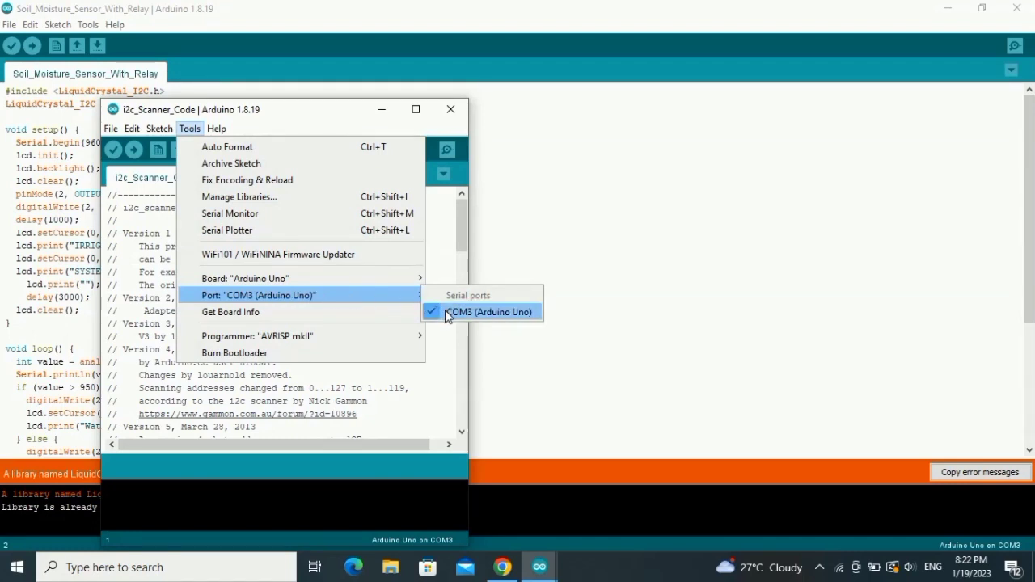
pyautogui.moveTo(244, 278)
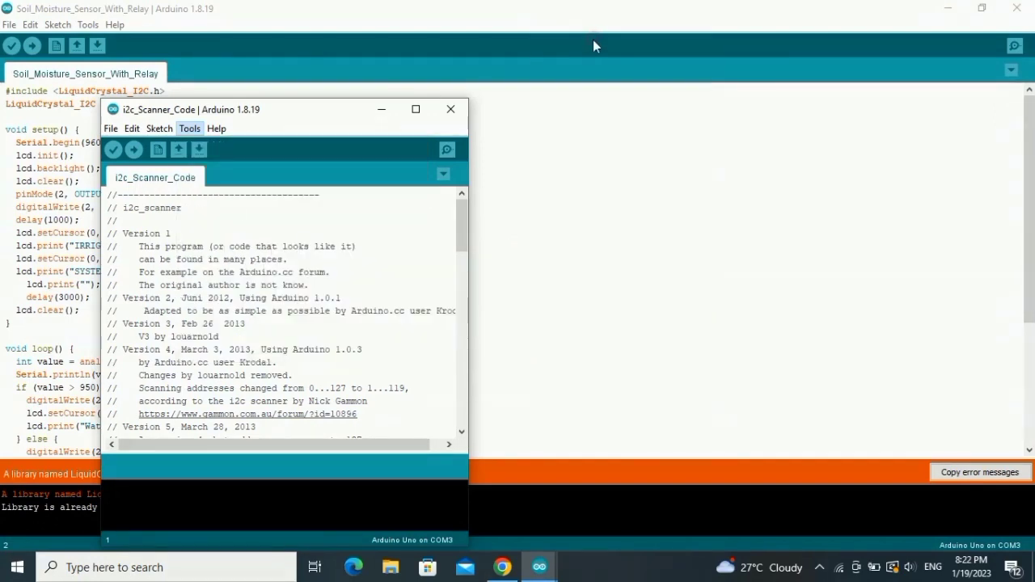
pyautogui.moveTo(362, 145)
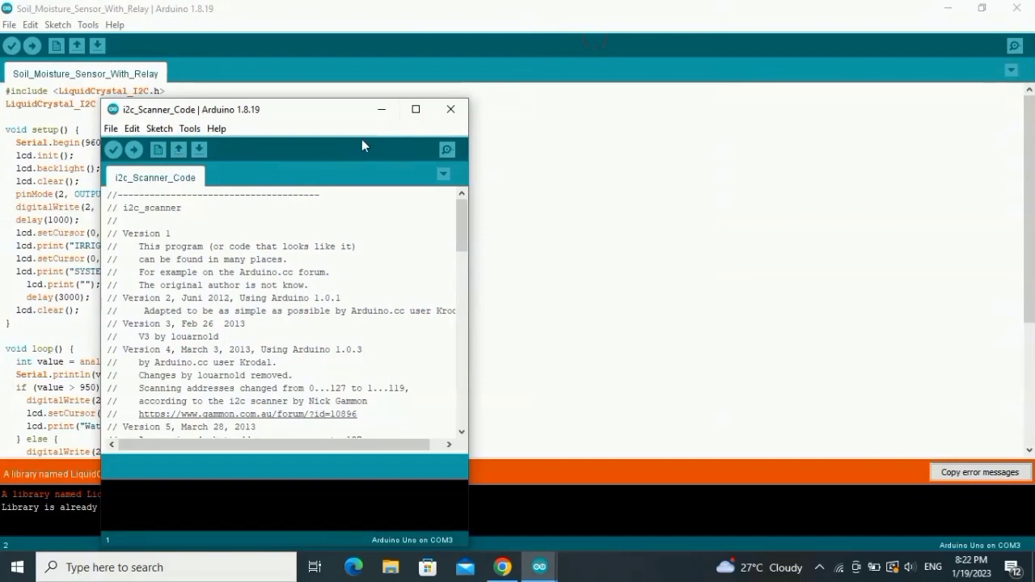
# Step: Maximize the i2c_Scanner_Code window and upload the scanner to the Arduino Uno
pyautogui.click(415, 109)
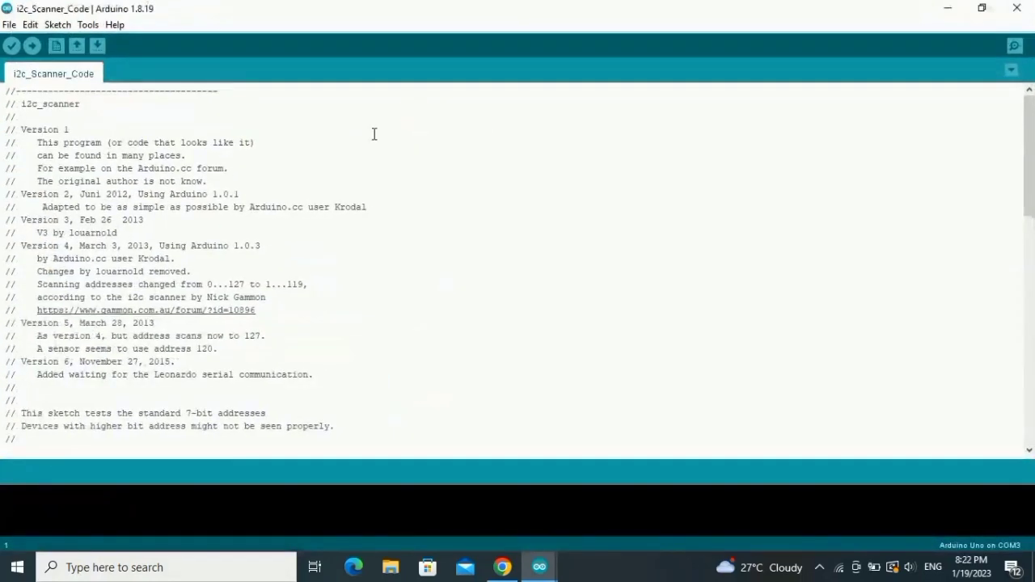
pyautogui.click(88, 25)
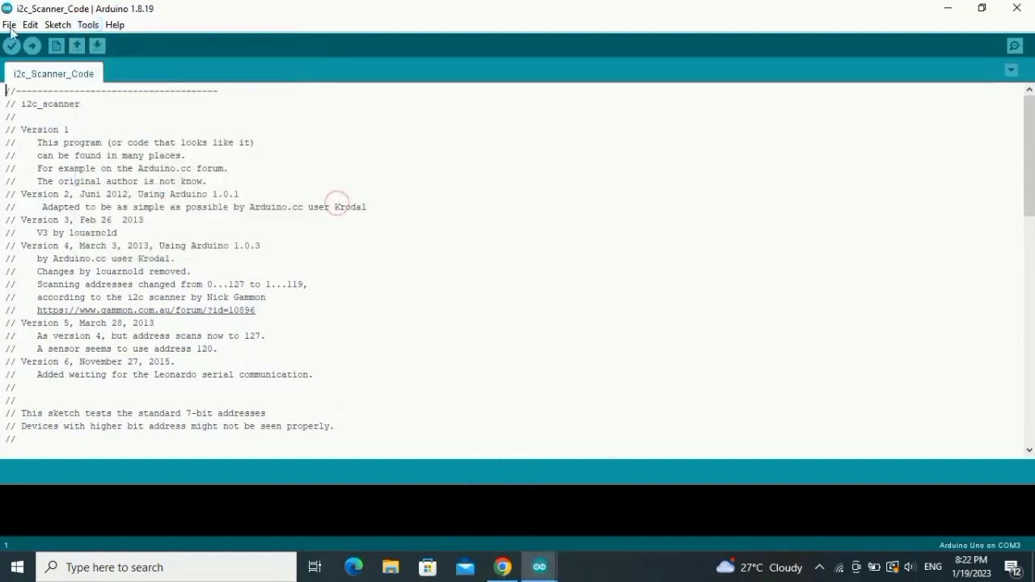
pyautogui.click(31, 45)
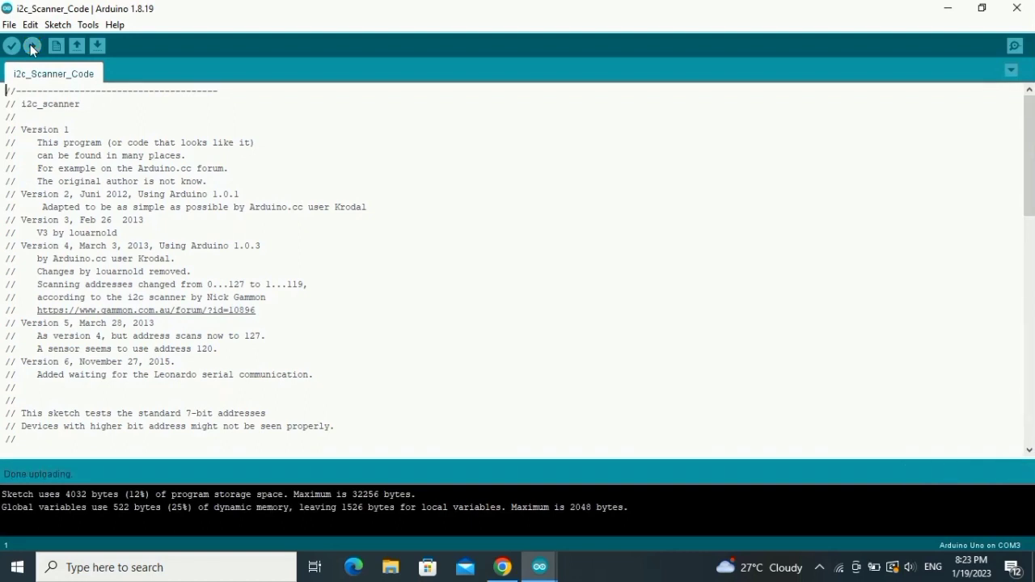
pyautogui.moveTo(36, 485)
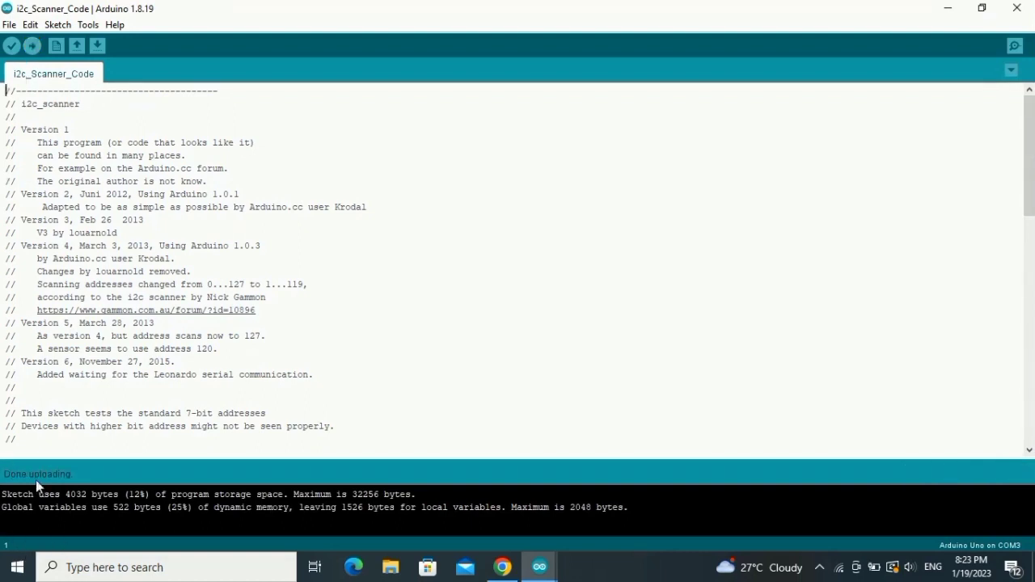
pyautogui.moveTo(1007, 47)
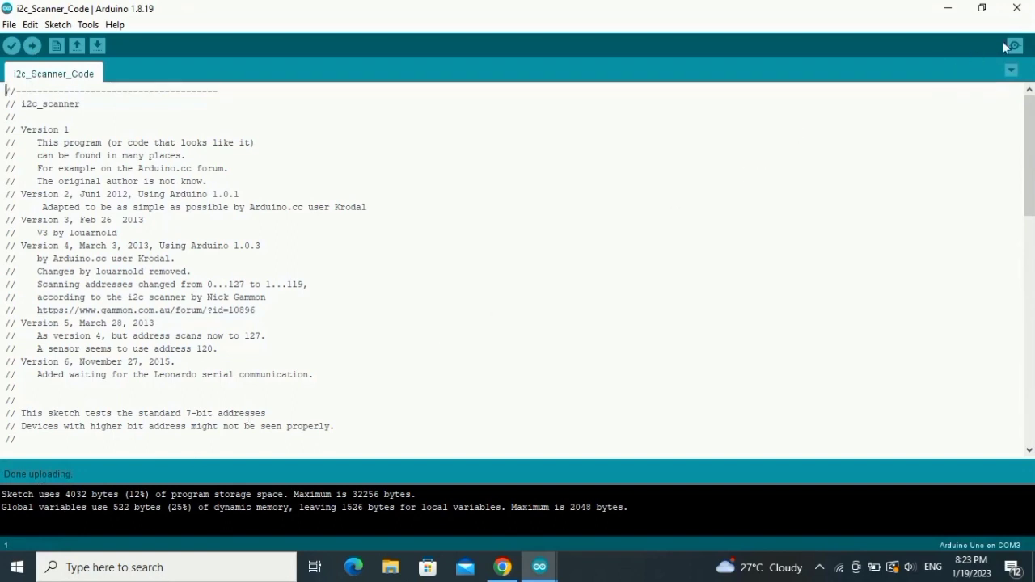
pyautogui.moveTo(1013, 46)
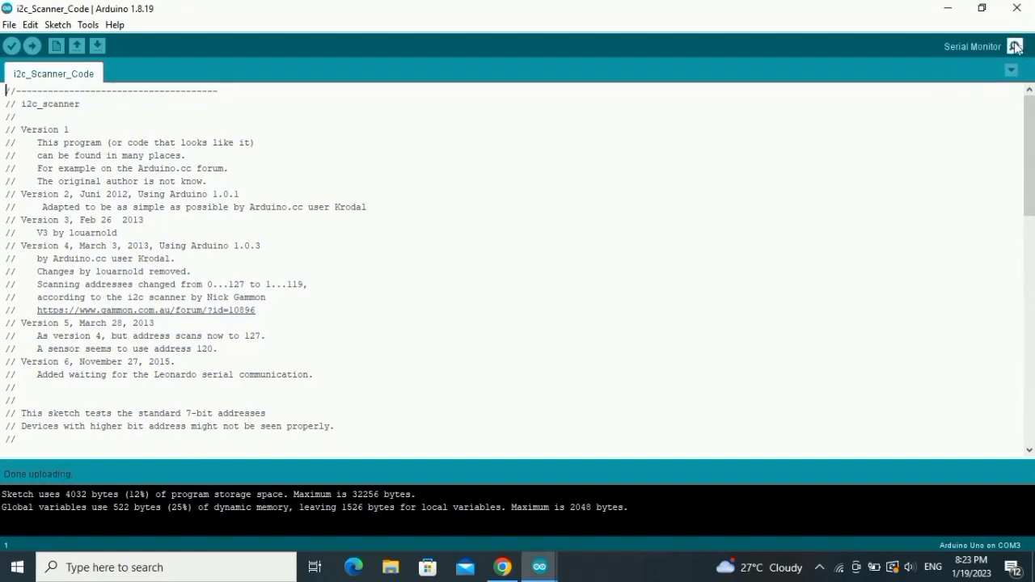
# Step: Open the Serial Monitor to see the scanner detect a device at 0x27
pyautogui.click(1016, 46)
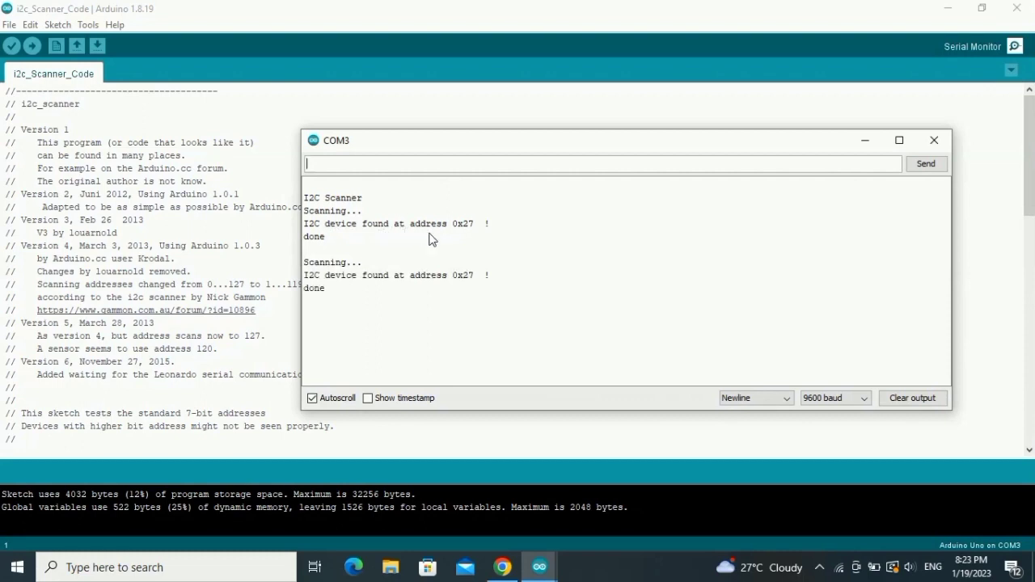
pyautogui.moveTo(471, 233)
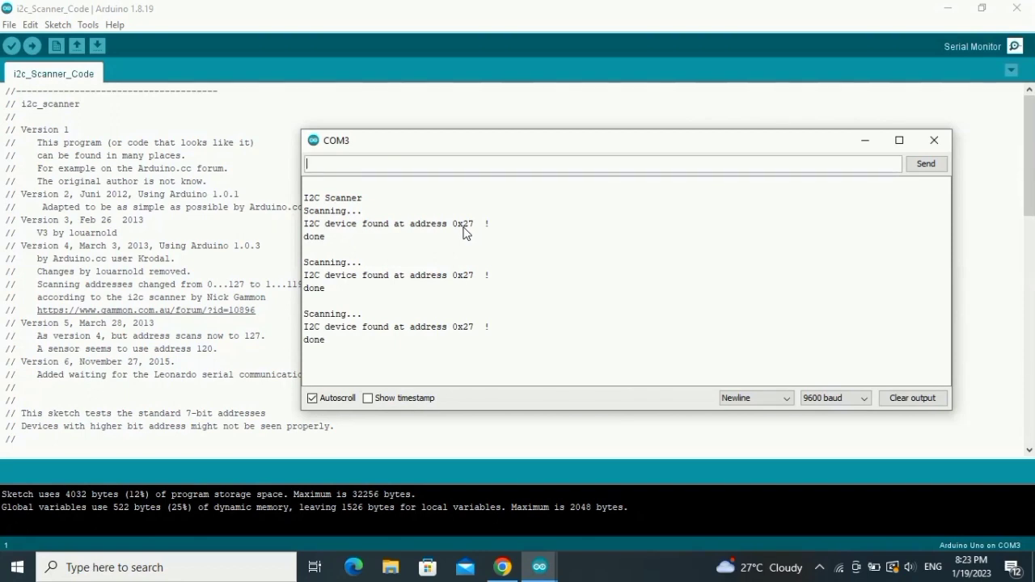
pyautogui.moveTo(457, 226)
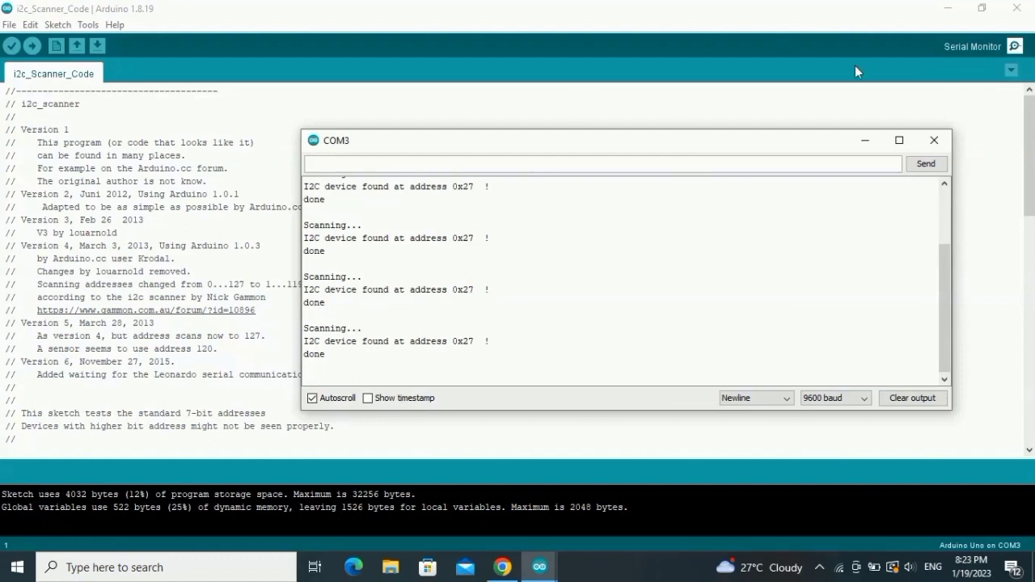
# Step: Switch to Soil_Moisture_Sensor_With_Relay and inspect the 0x27 address in its lcd declaration
pyautogui.click(934, 139)
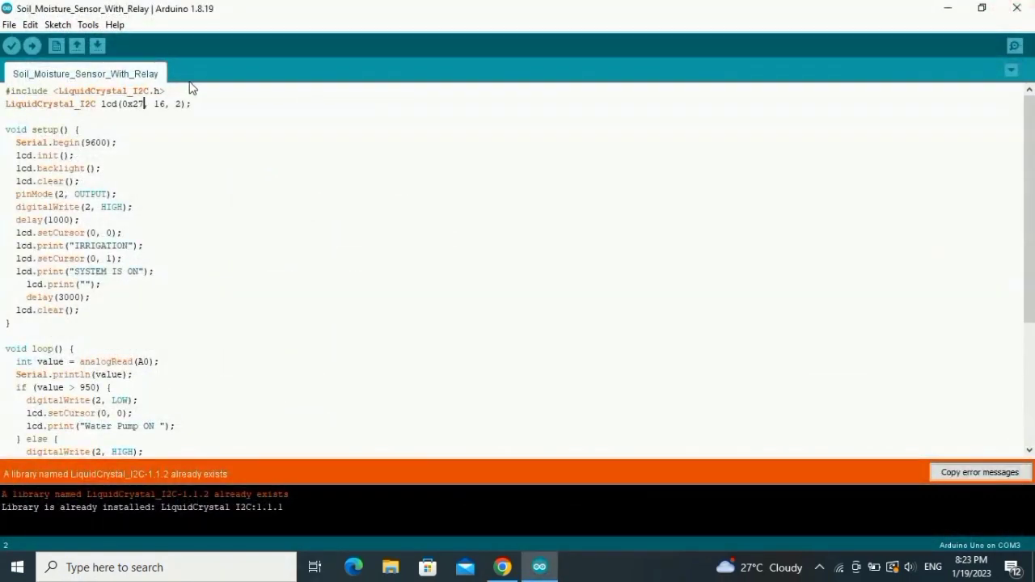
pyautogui.doubleClick(135, 104)
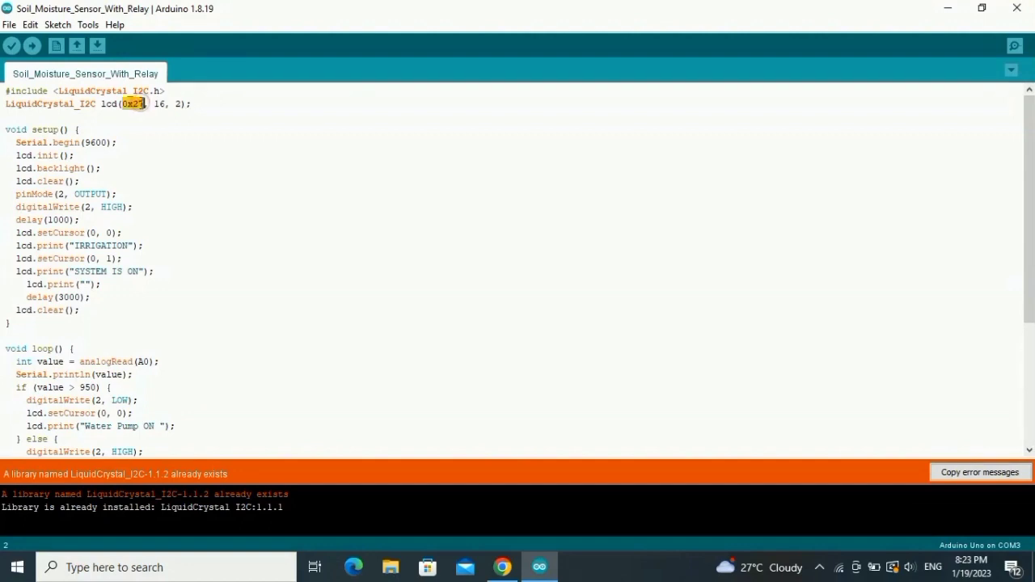
pyautogui.click(139, 103)
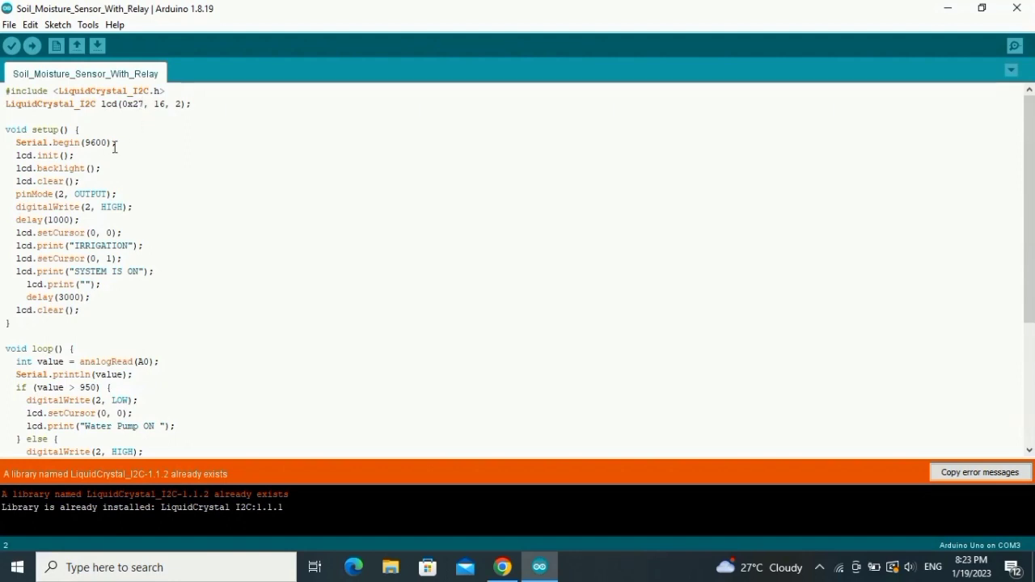
pyautogui.moveTo(178, 56)
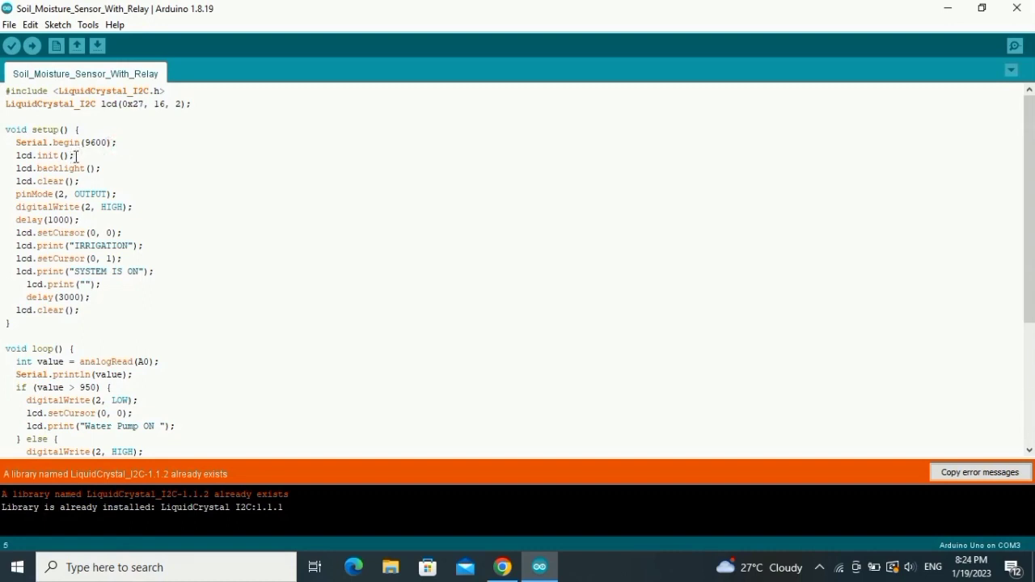
pyautogui.moveTo(69, 169)
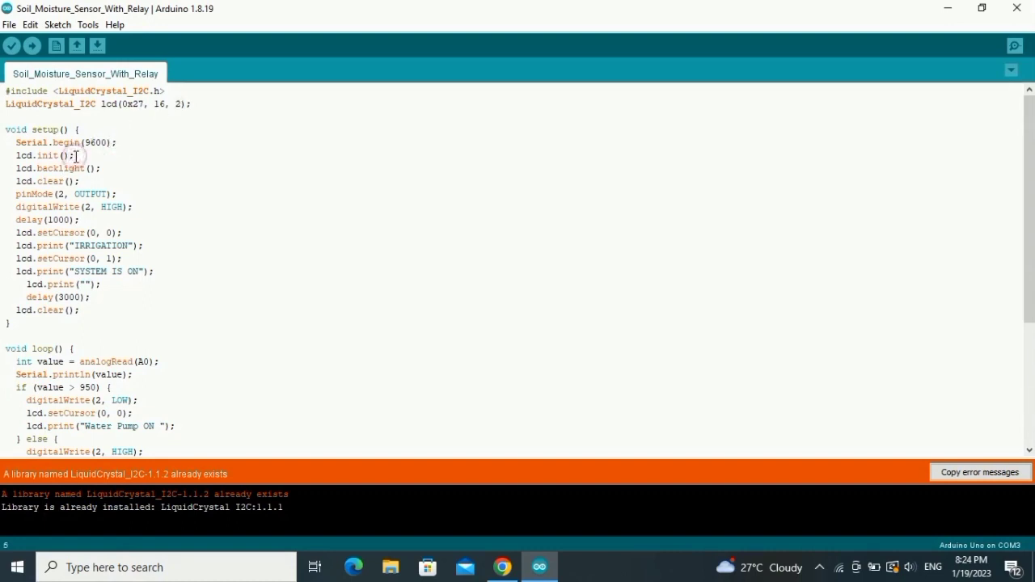
# Step: Type the comment '// lcd.begin();' after the lcd.init(); line in setup
pyautogui.write('//')
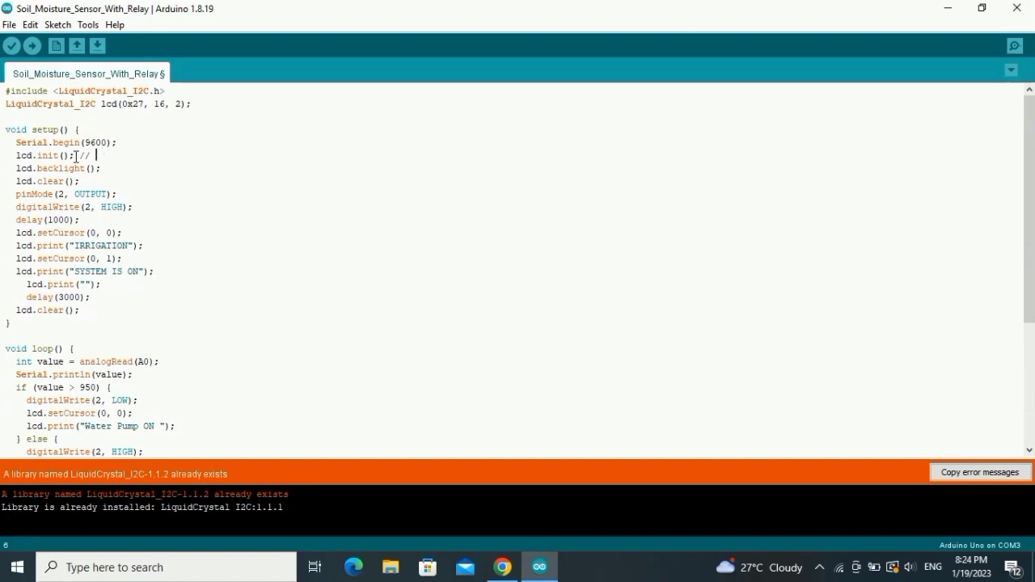
pyautogui.write('lcd')
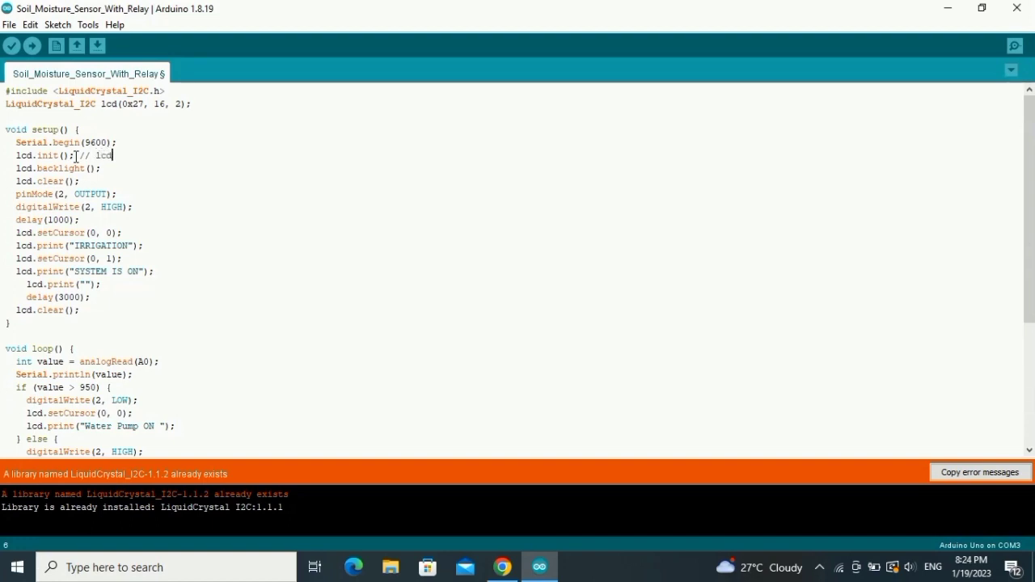
pyautogui.write('.')
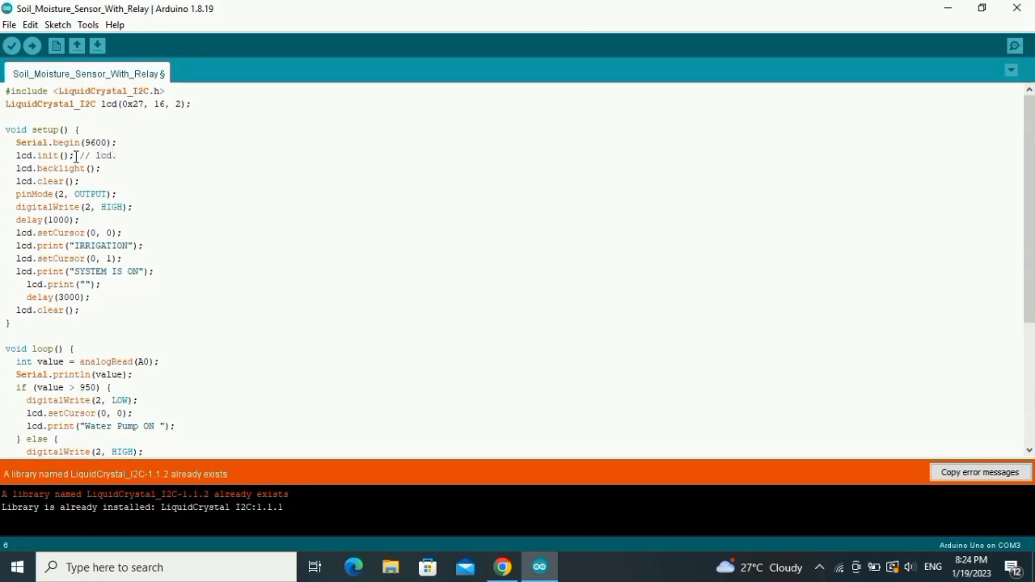
pyautogui.write('begin')
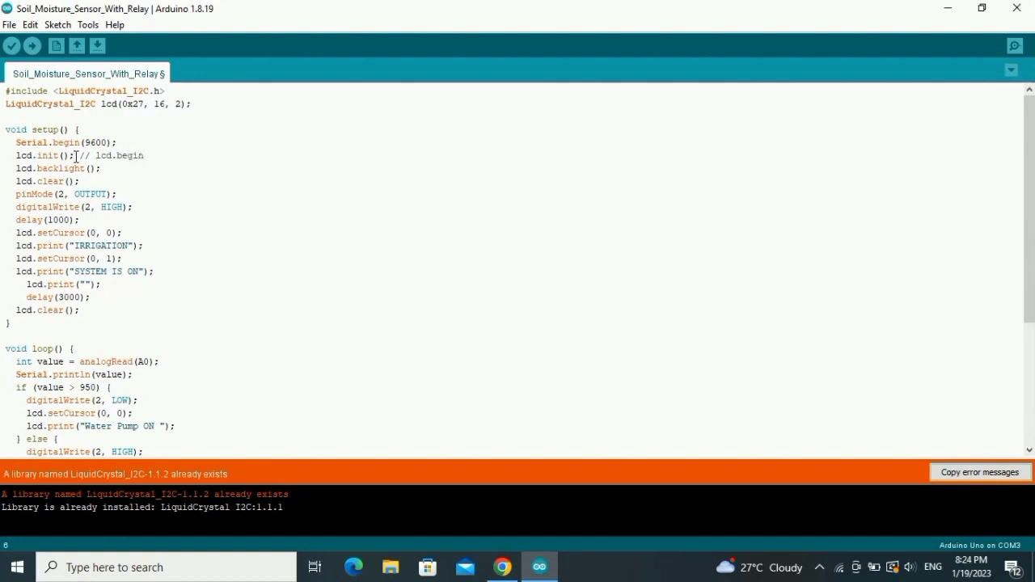
pyautogui.write('();')
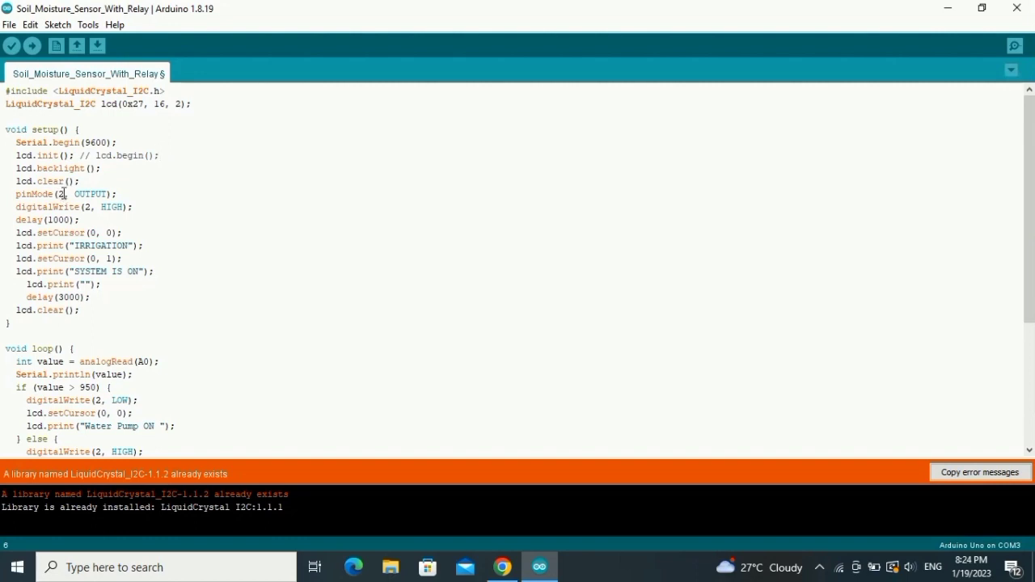
pyautogui.click(159, 155)
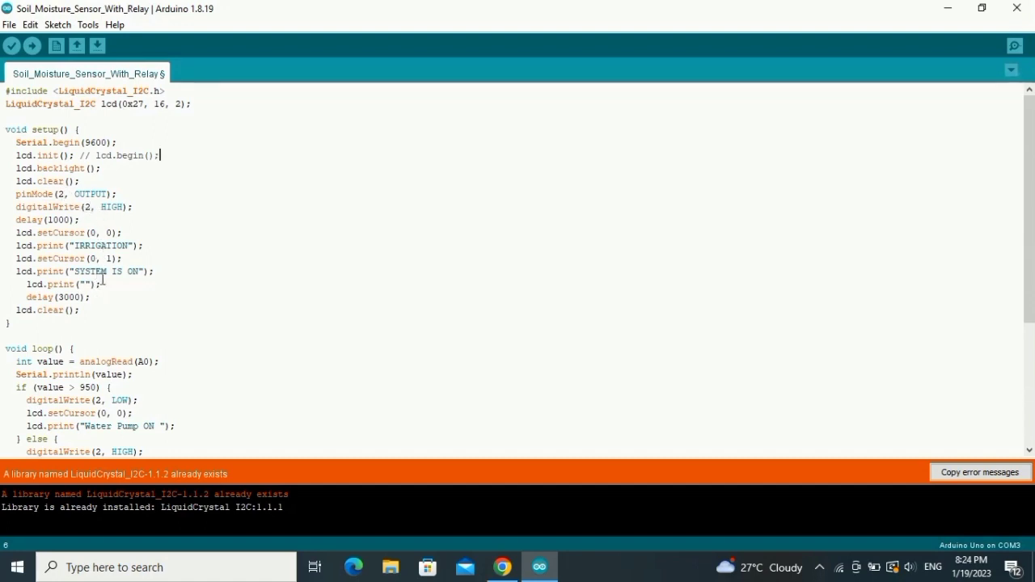
pyautogui.click(134, 375)
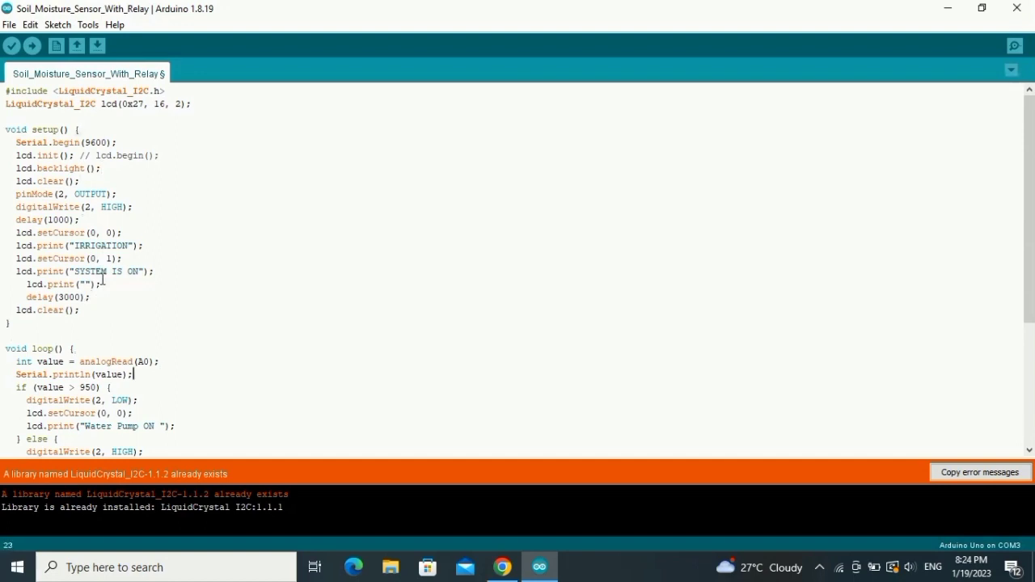
pyautogui.scroll(-3)
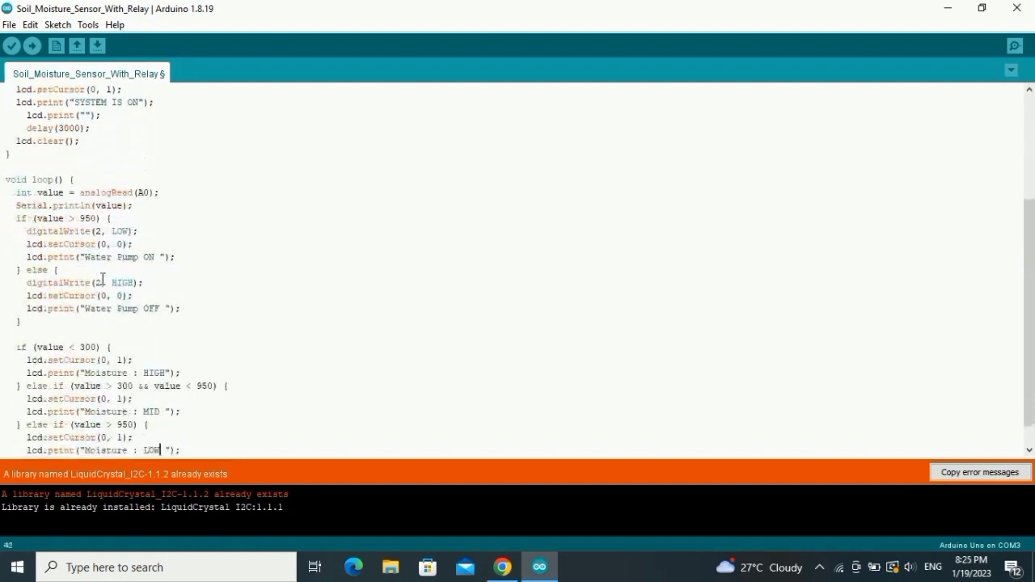
pyautogui.scroll(3)
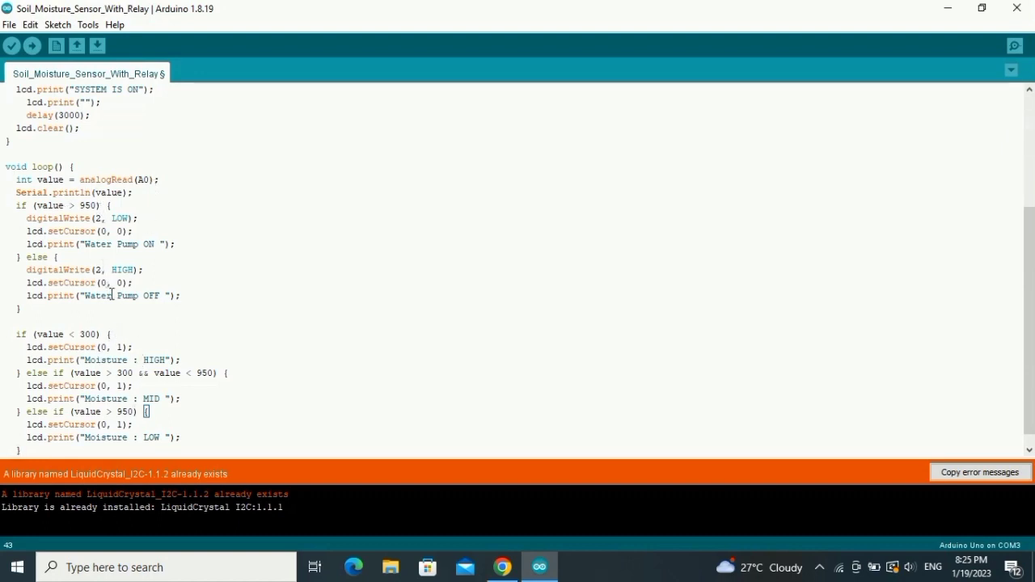
pyautogui.scroll(-3)
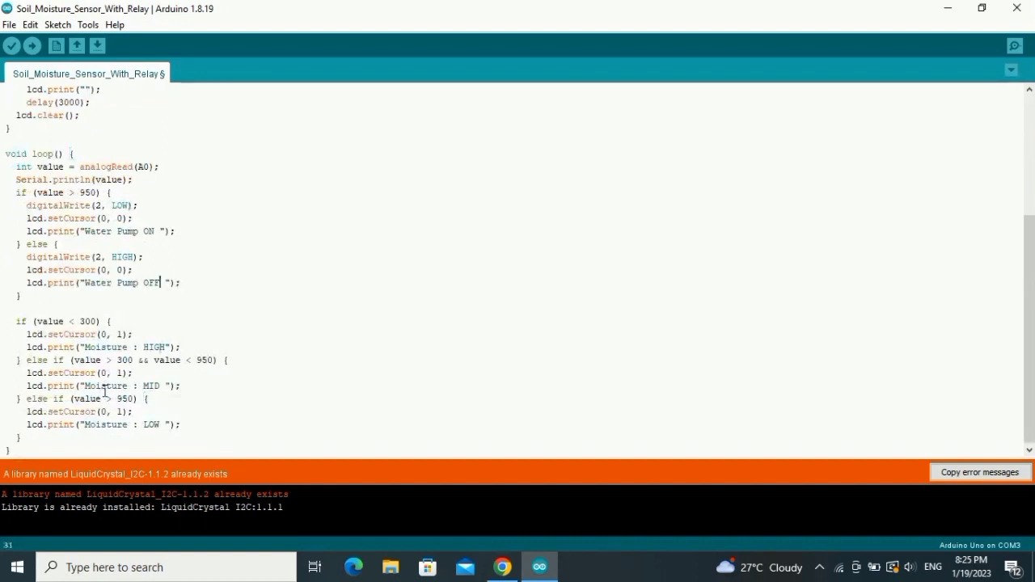
pyautogui.scroll(3)
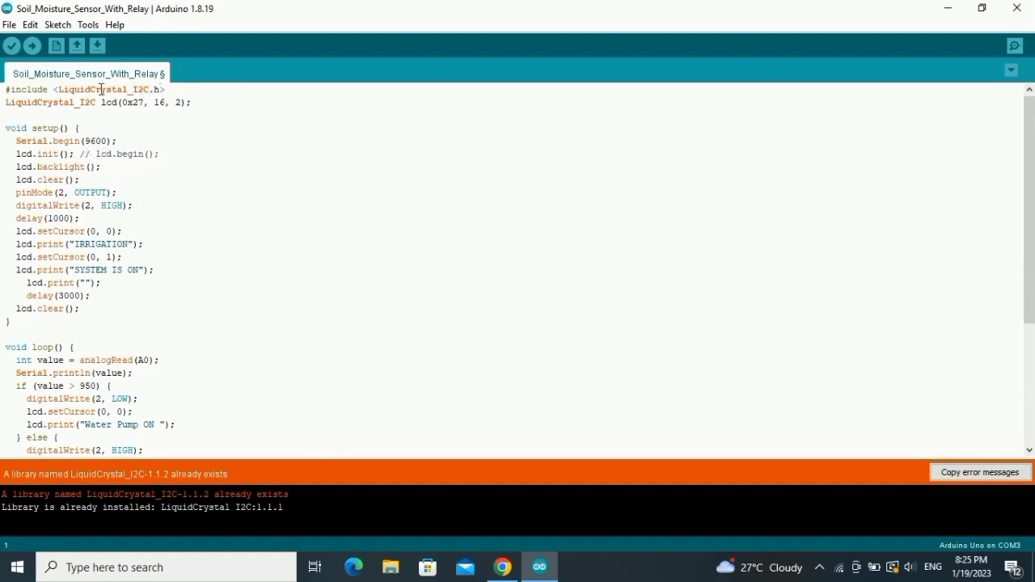
# Step: Verify the port is COM3 (Arduino Uno) and upload the soil moisture sketch
pyautogui.click(87, 24)
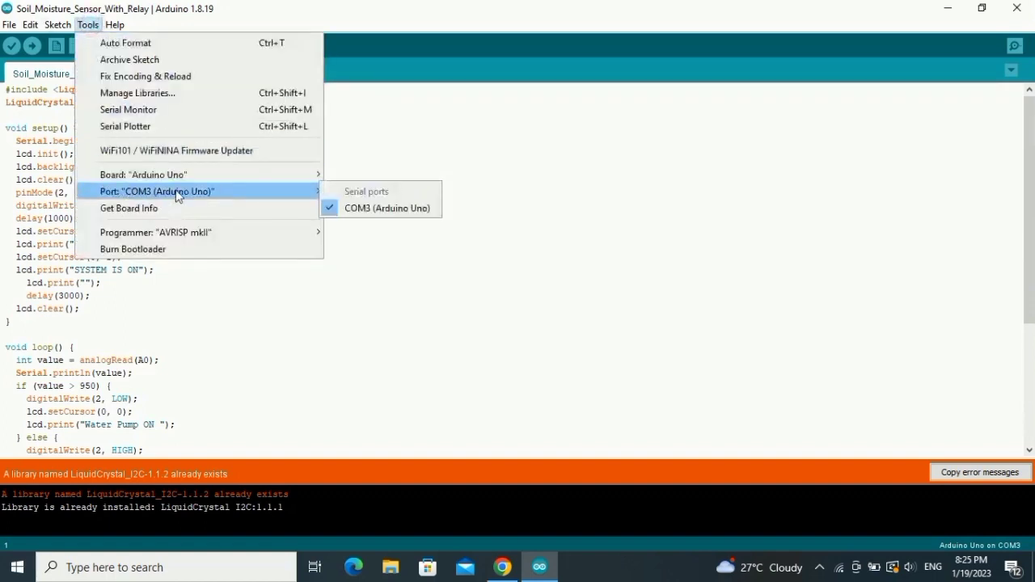
pyautogui.moveTo(295, 191)
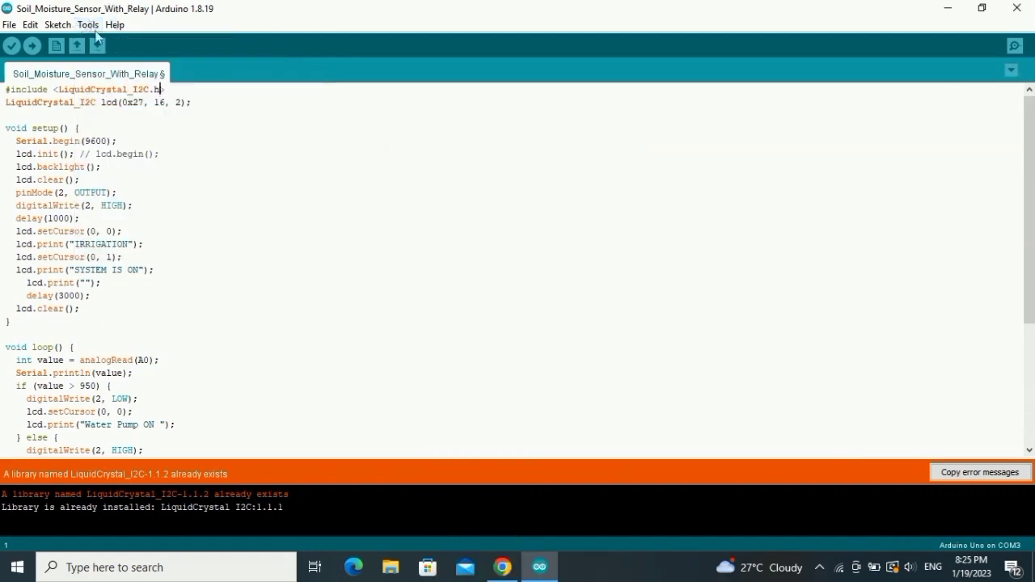
pyautogui.click(87, 24)
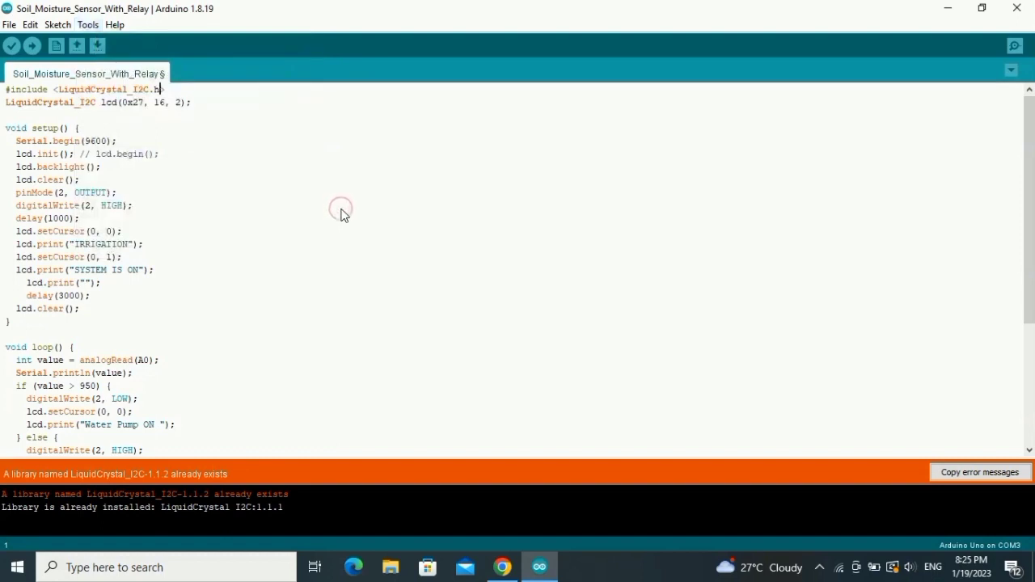
pyautogui.moveTo(33, 46)
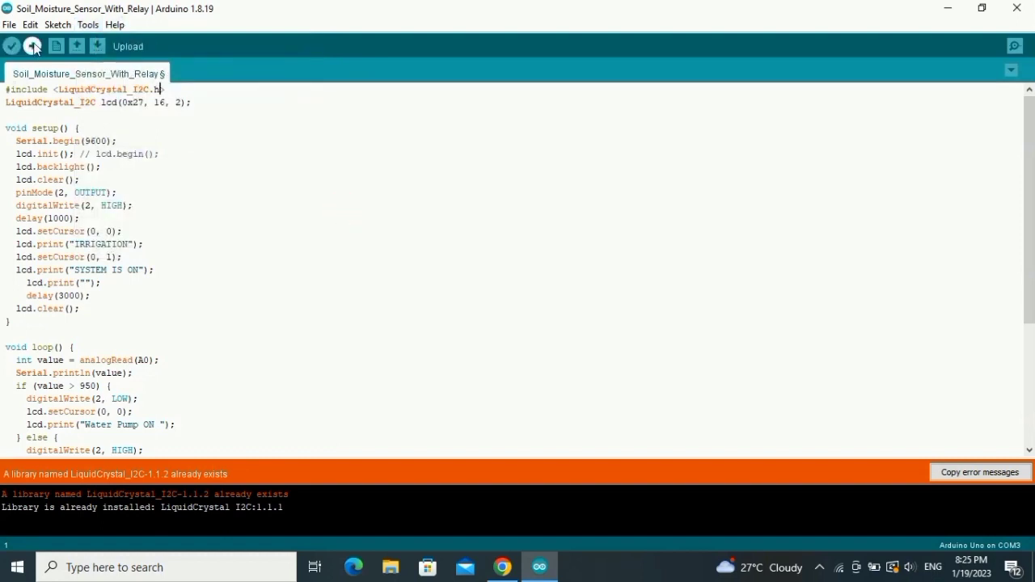
pyautogui.click(12, 46)
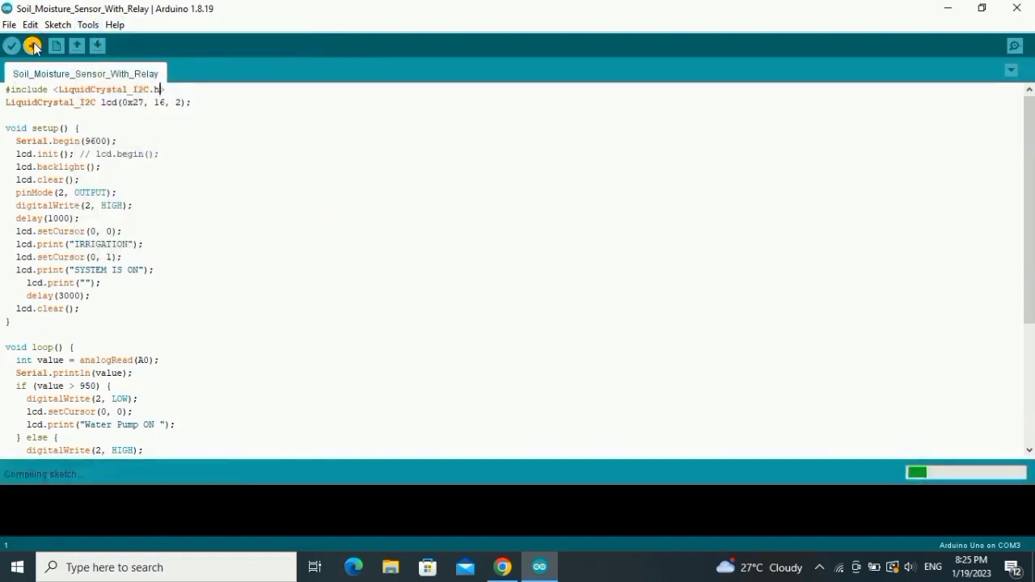